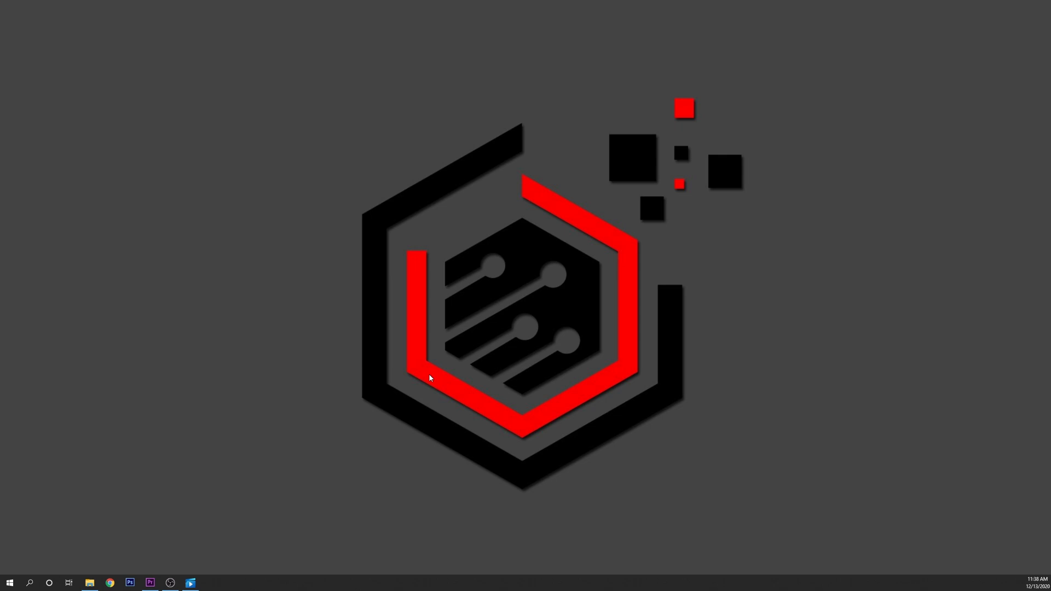
Open the Windows Settings home page with the Win+I shortcut
key(Win+i)
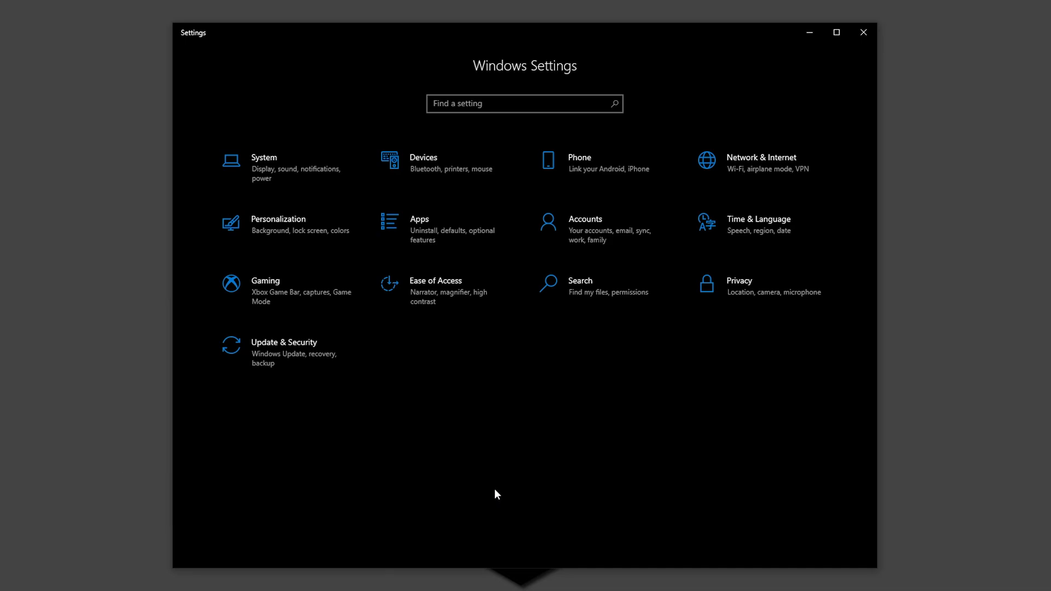
Look at System's Focus assist page, then return to the Settings home page
click(263, 162)
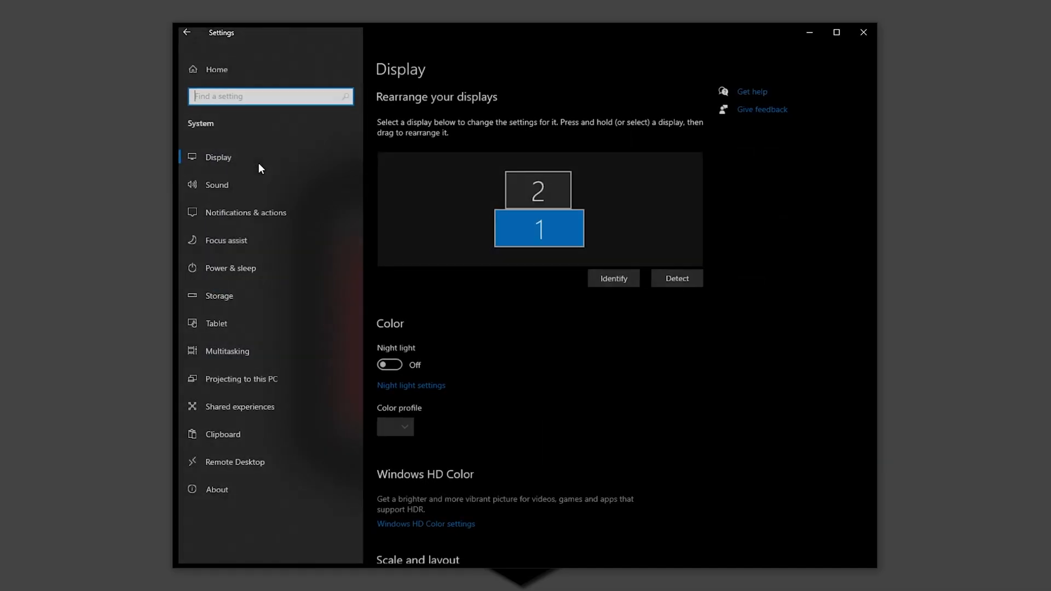
click(224, 240)
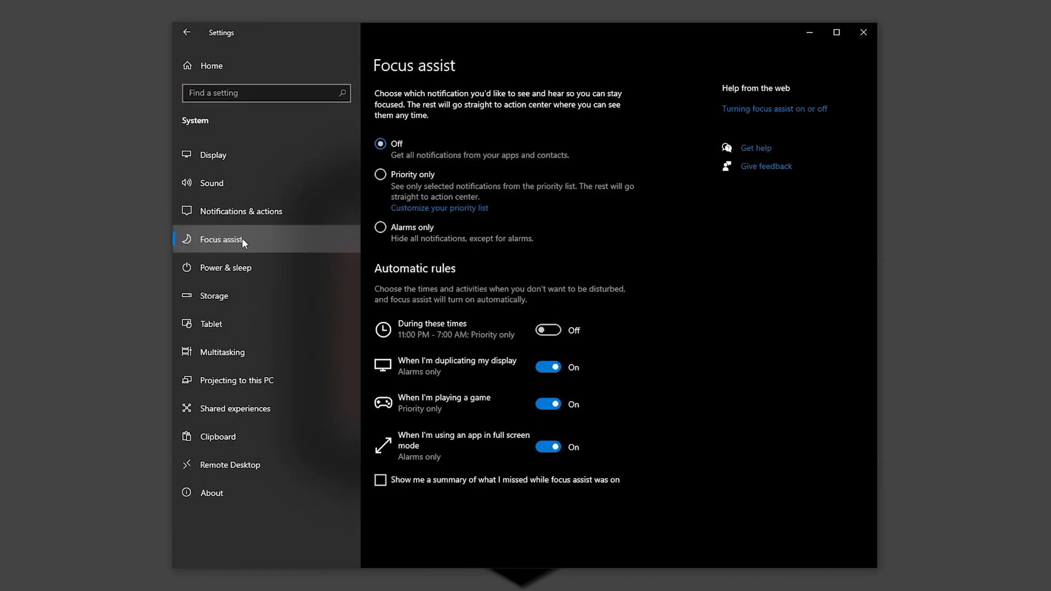
mouse_move(382, 231)
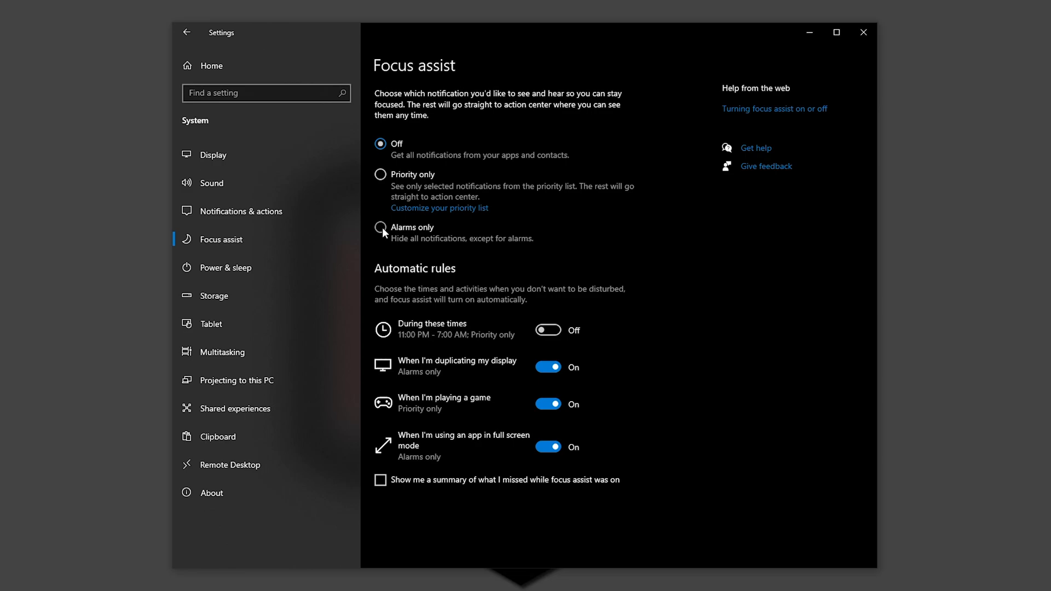
click(186, 33)
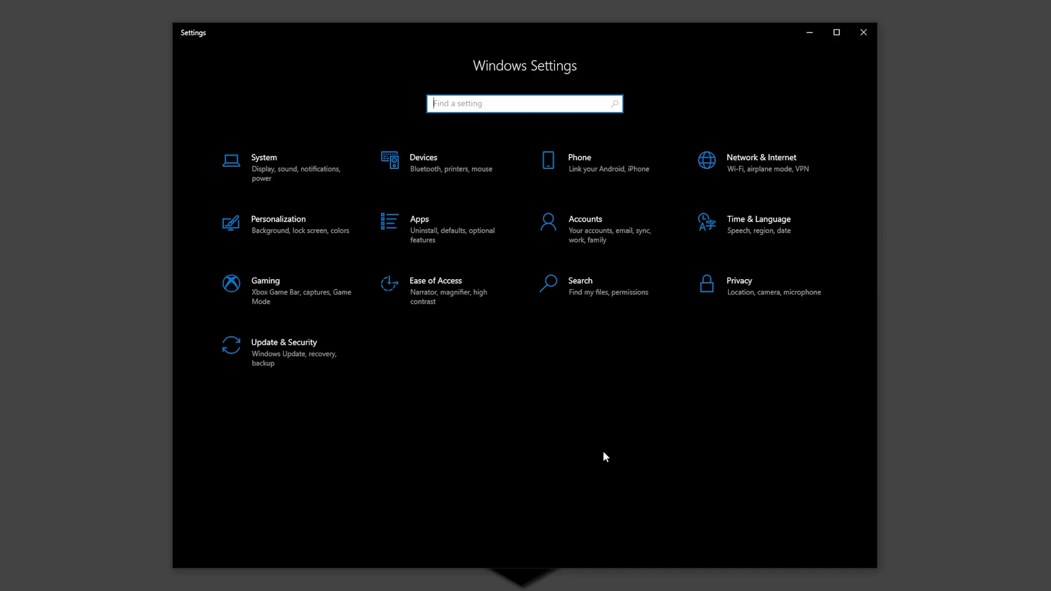
mouse_move(510, 104)
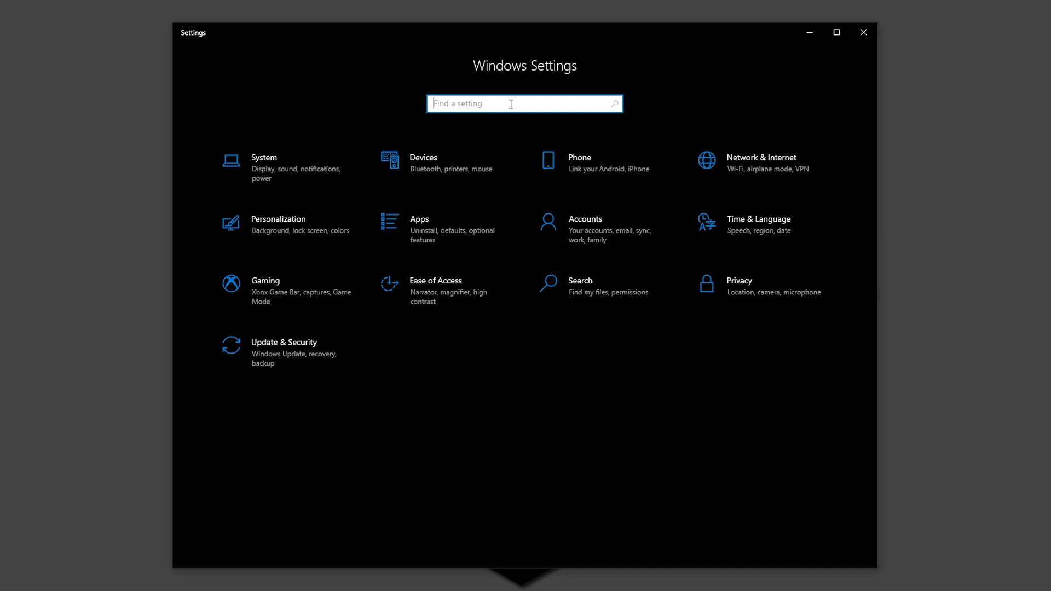
mouse_move(563, 431)
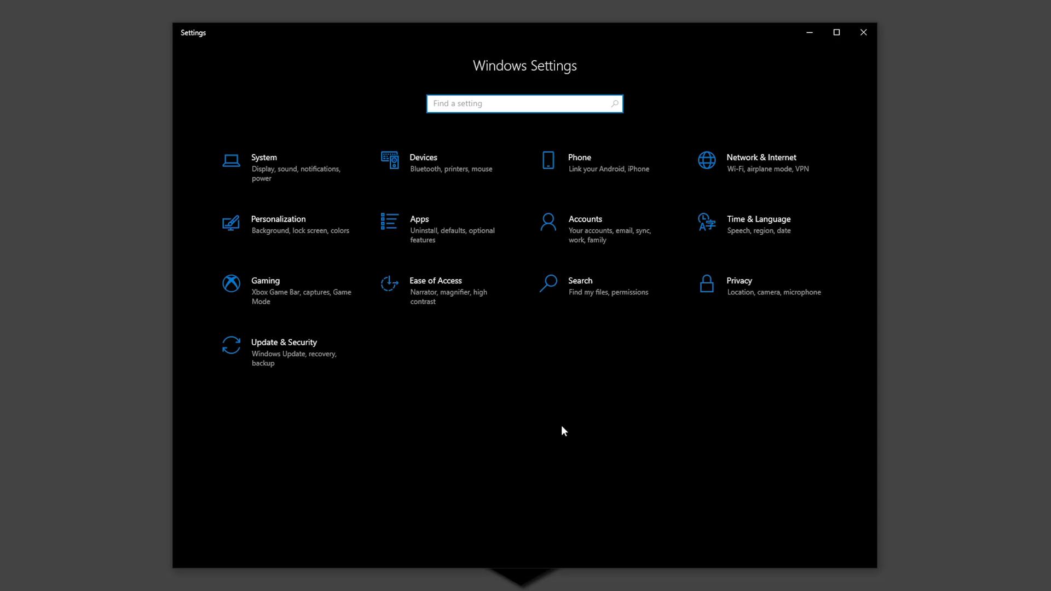
Search 'performance' and open 'Adjust the appearance and performance of Windows'
text(perfor)
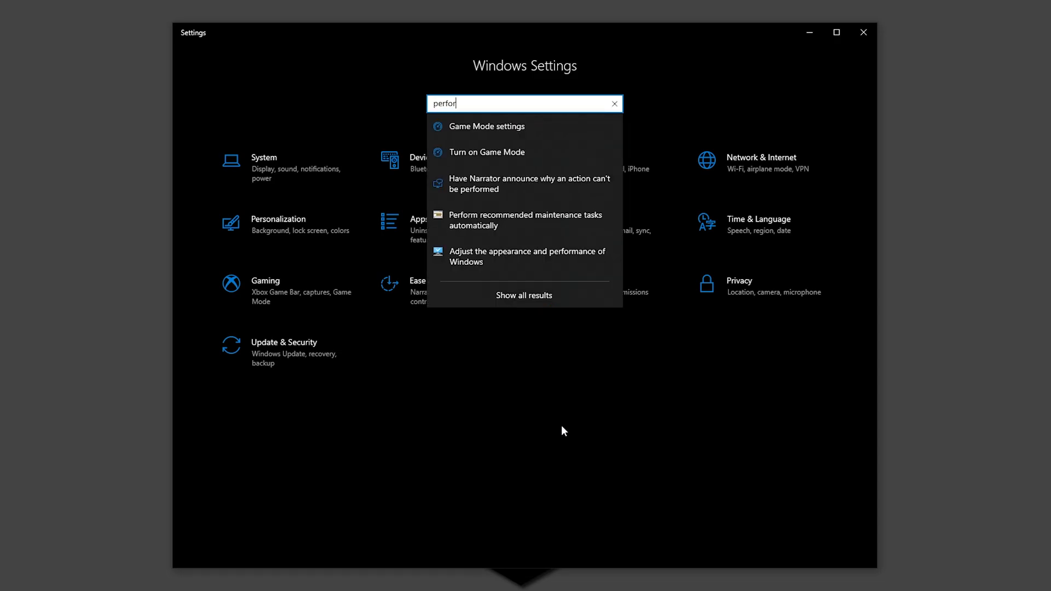
text(mance)
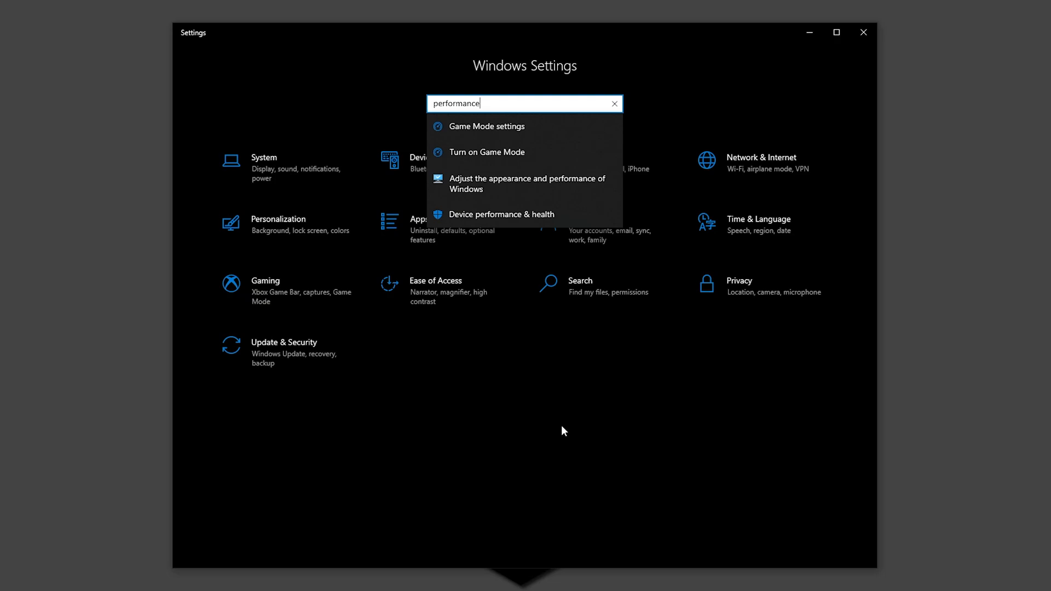
mouse_move(526, 196)
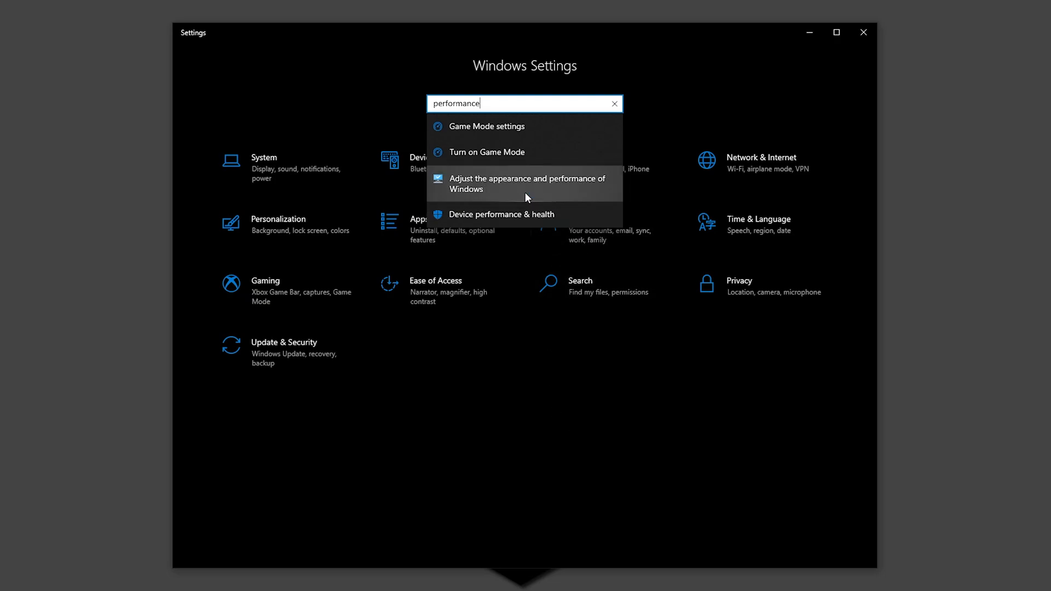
click(526, 184)
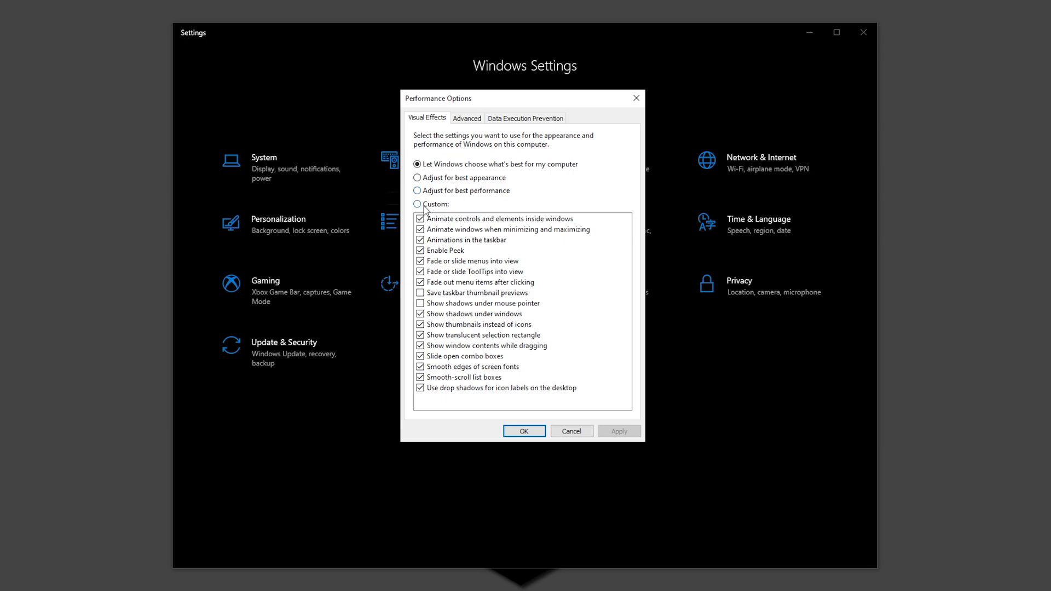
Choose Custom visual effects, unchecking animations and desktop icon label shadows
click(417, 204)
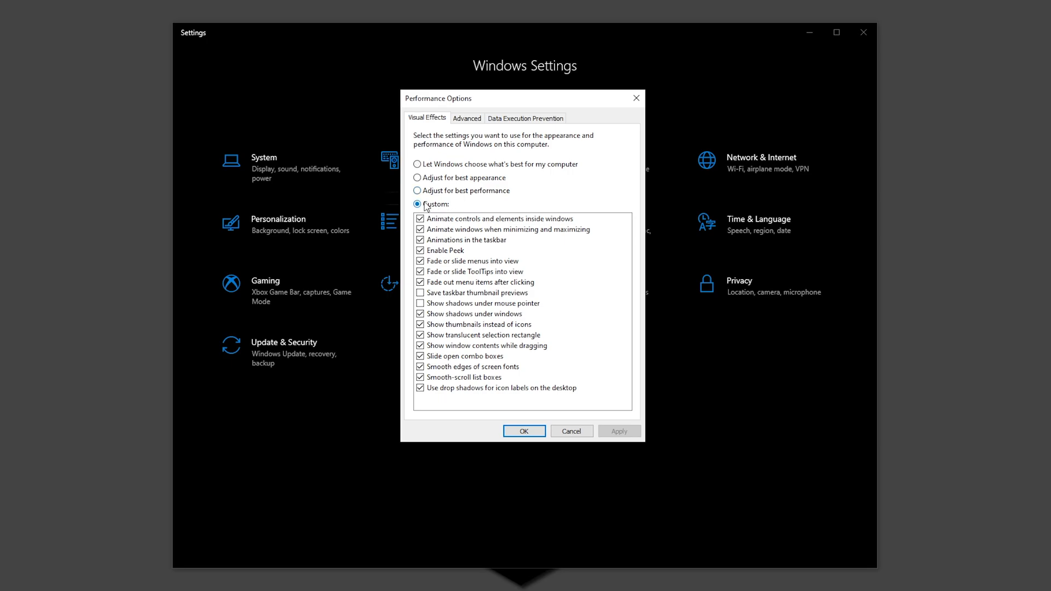
click(420, 229)
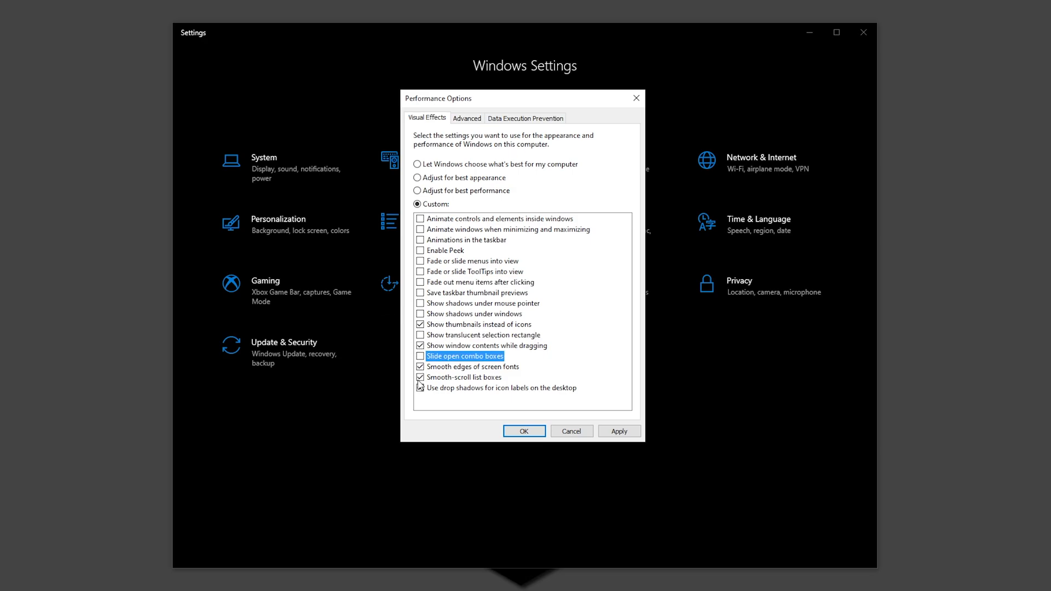
click(501, 387)
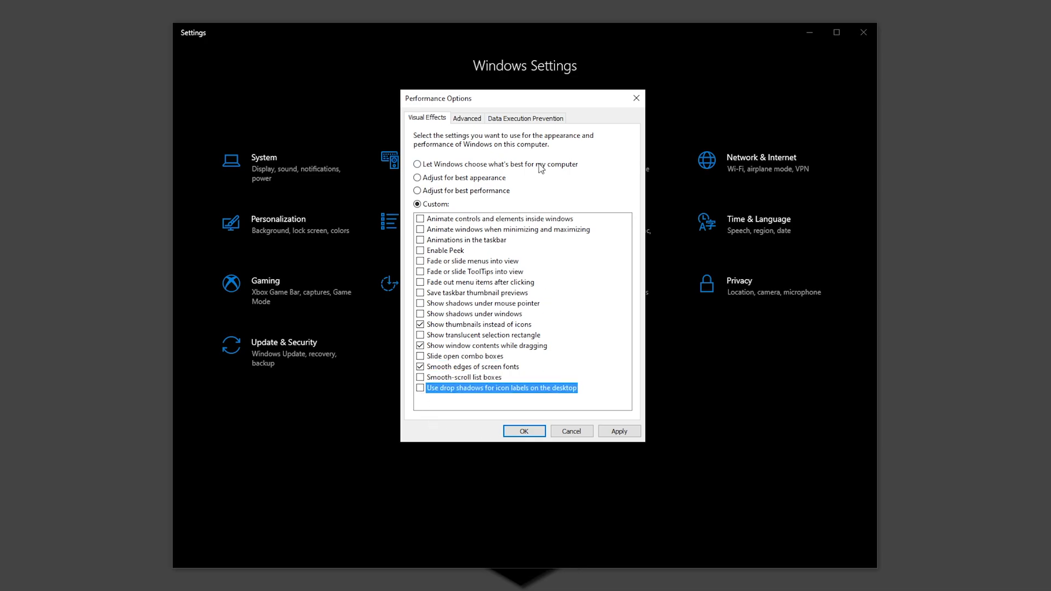
Show the Performance Options Advanced tab with processor scheduling and virtual memory
click(466, 118)
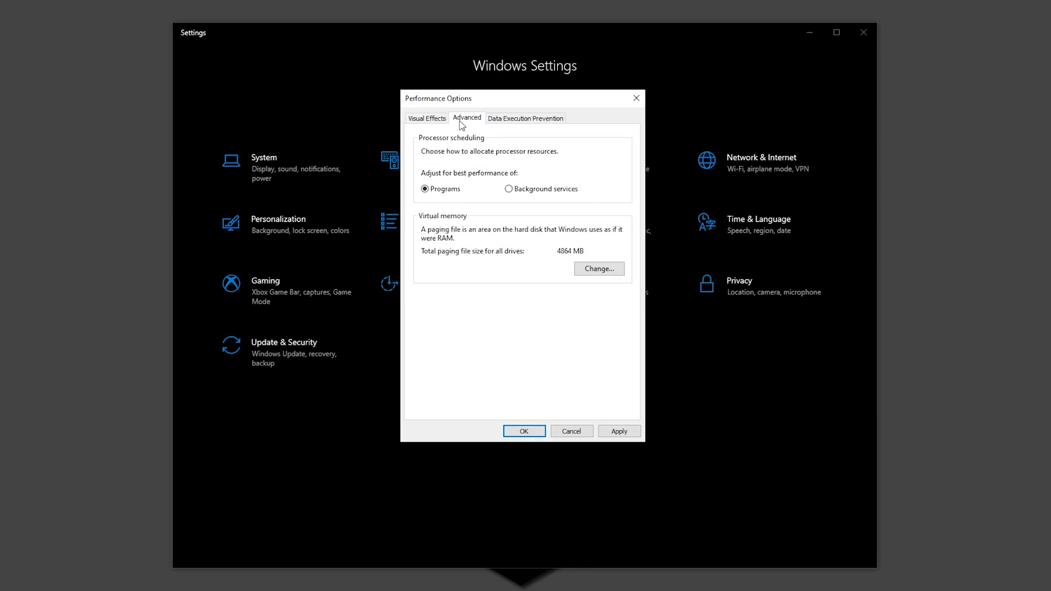
mouse_move(415, 205)
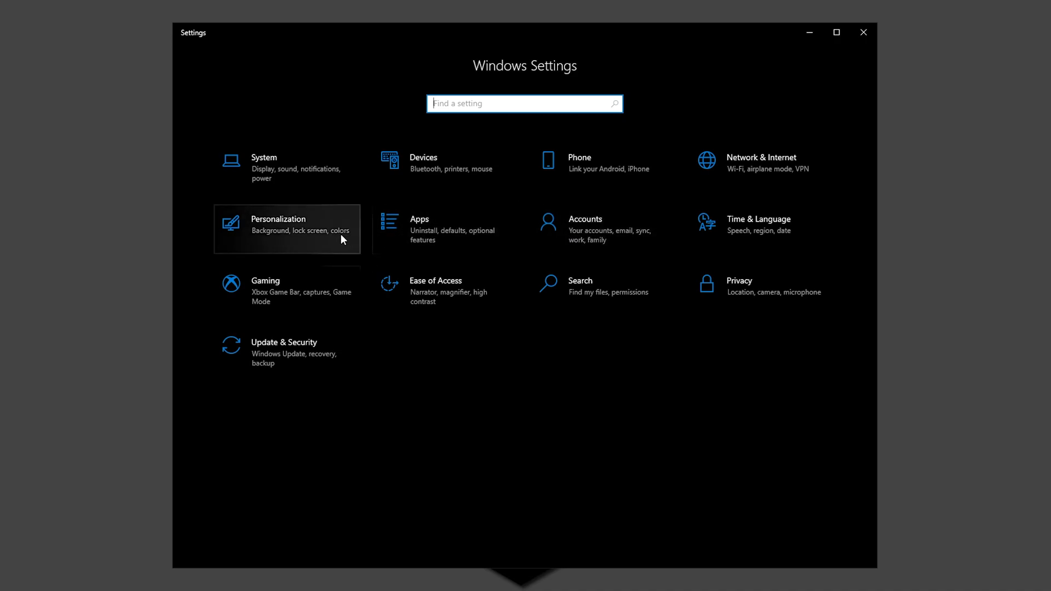
mouse_move(498, 181)
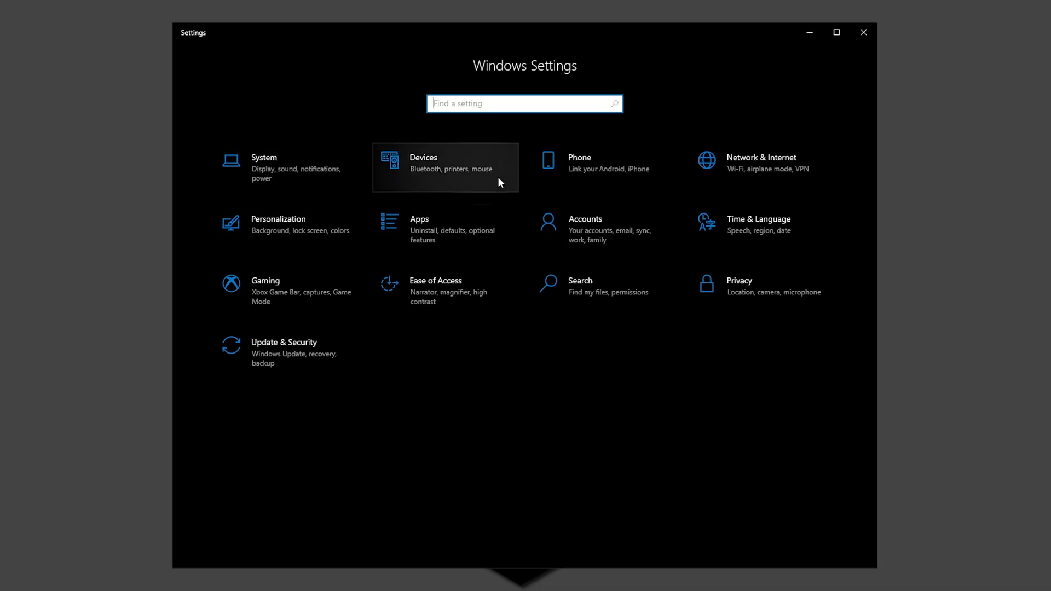
mouse_move(567, 395)
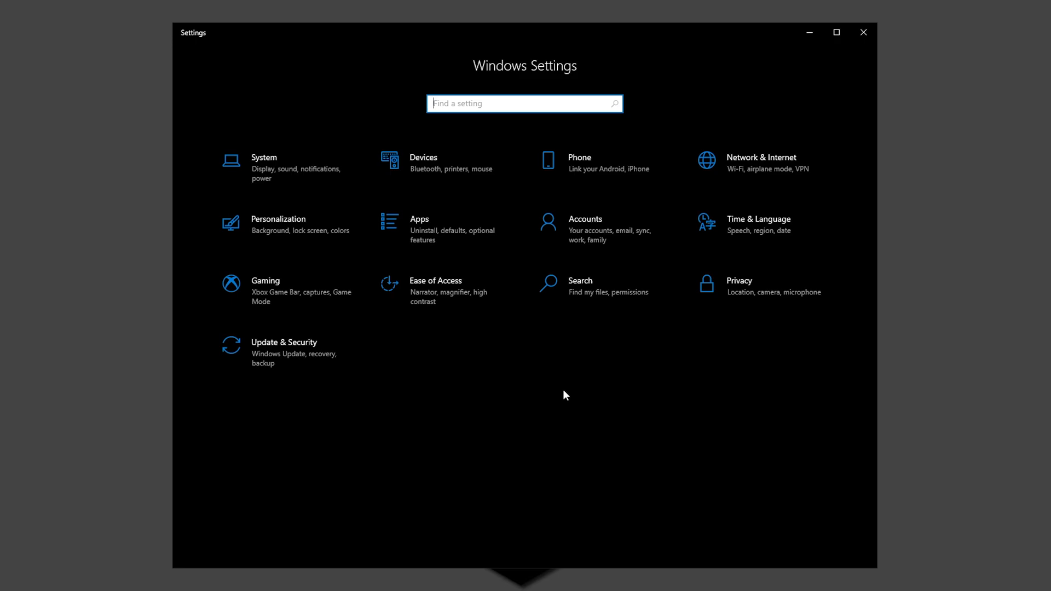
mouse_move(552, 388)
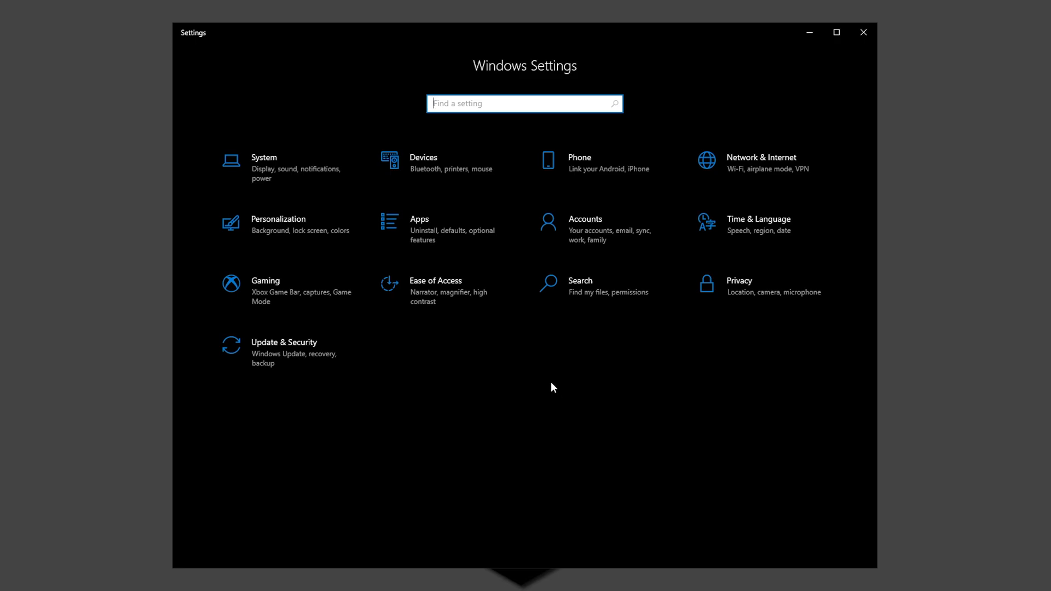
click(423, 162)
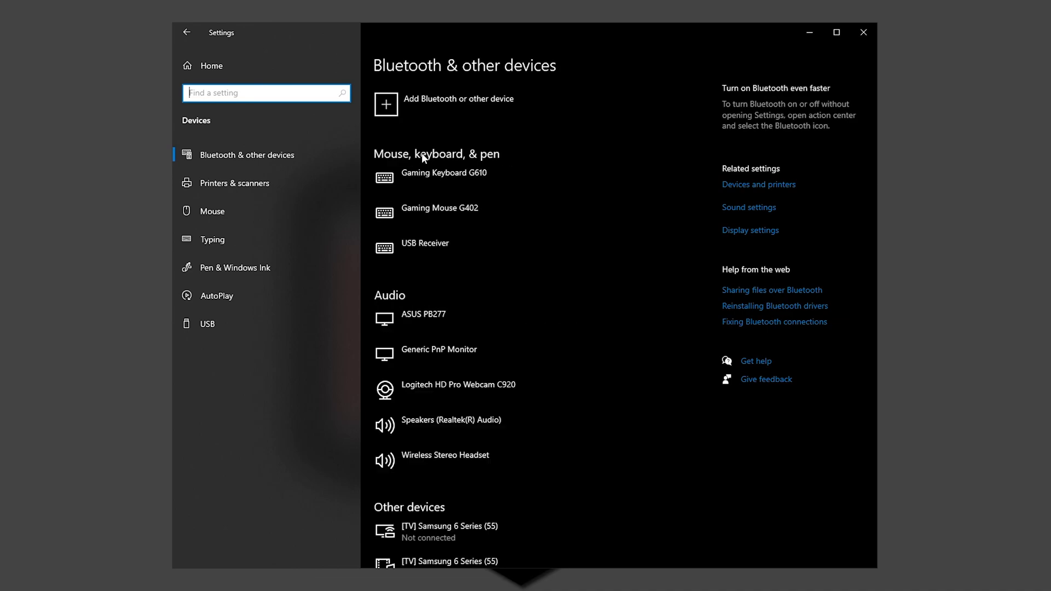
click(212, 211)
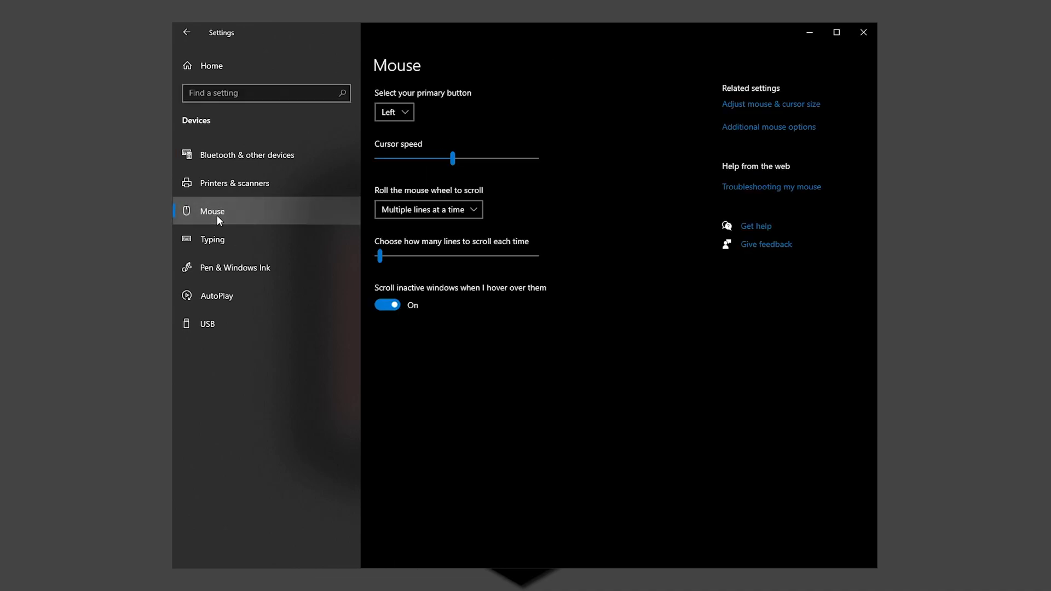
mouse_move(768, 132)
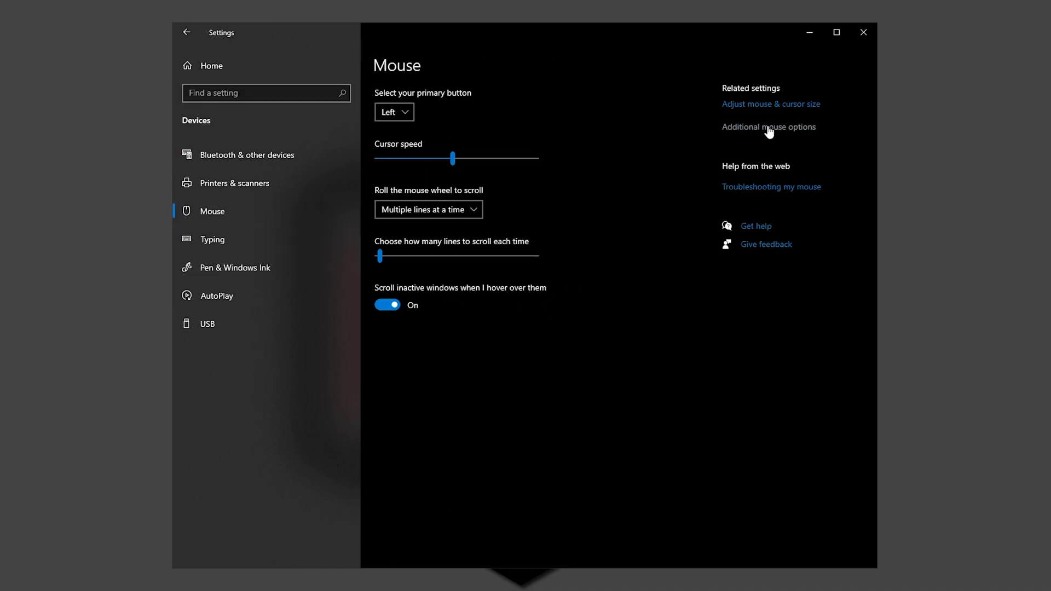
click(768, 126)
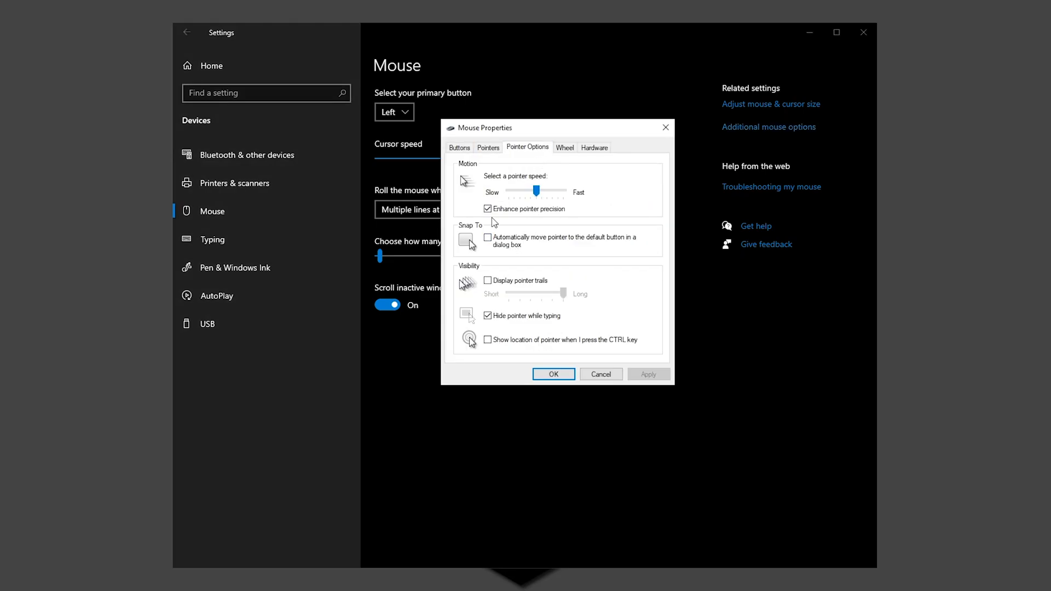
click(487, 209)
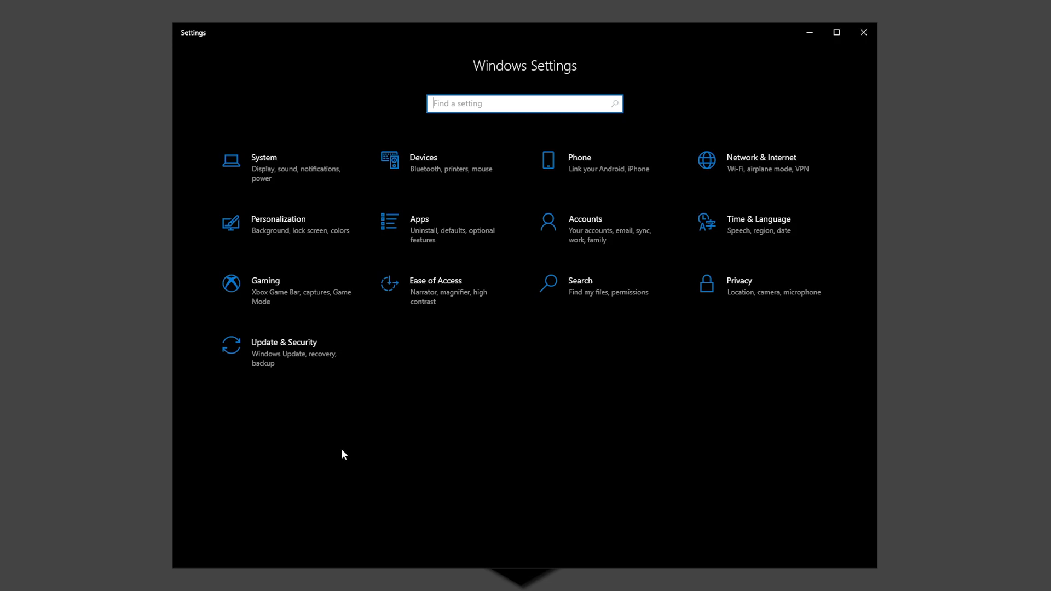
mouse_move(339, 448)
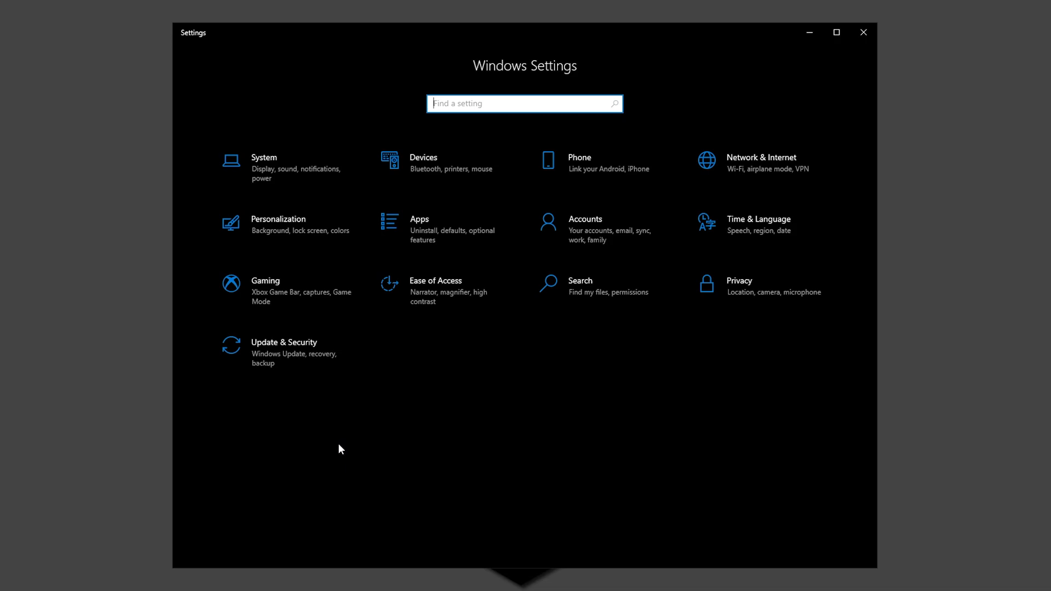
mouse_move(308, 434)
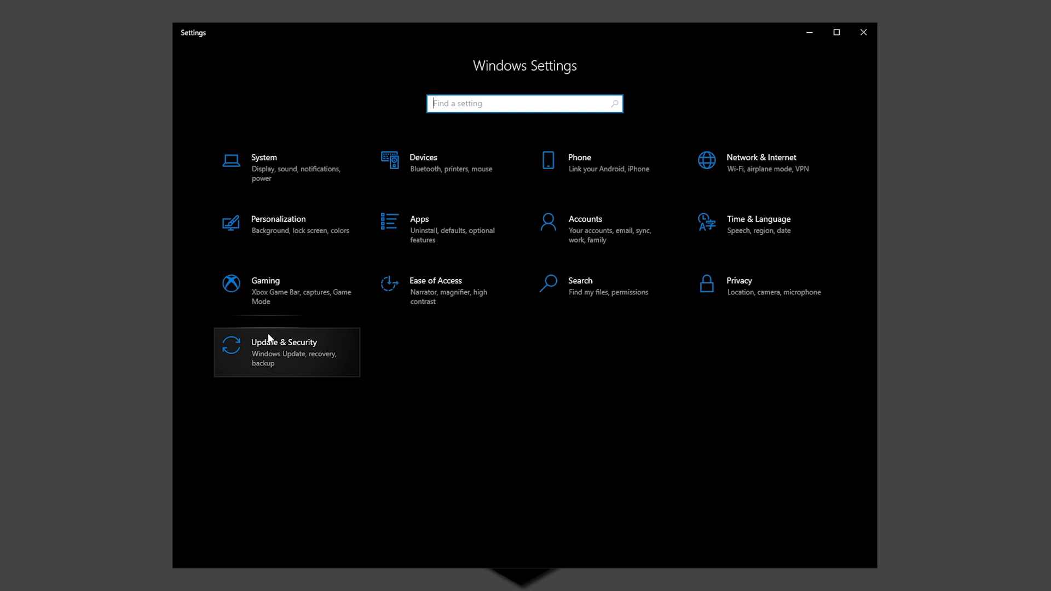
Go to Update & Security, then the Windows Update Advanced options page
click(284, 352)
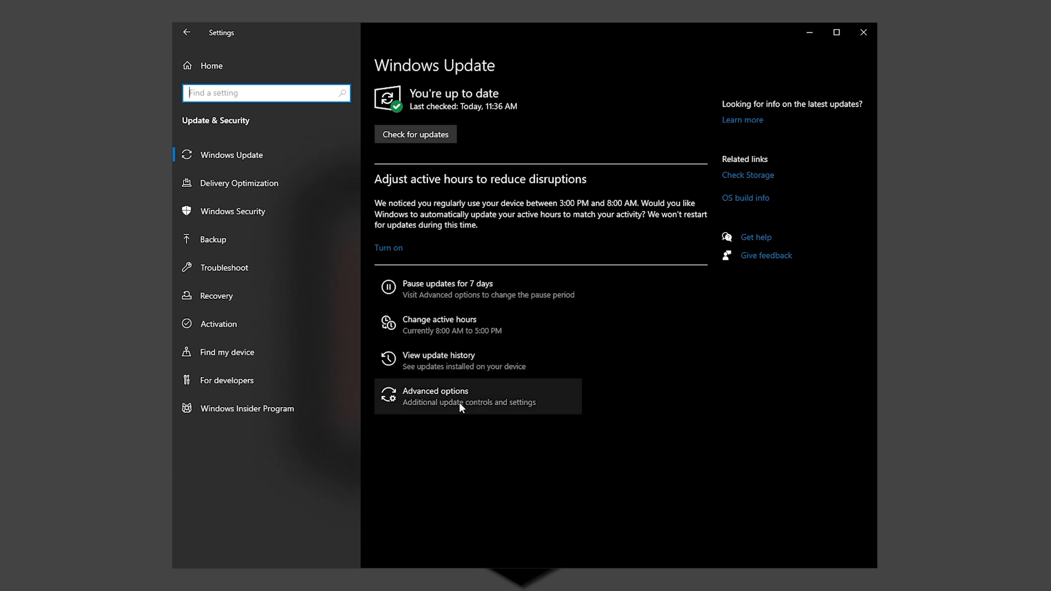
click(434, 397)
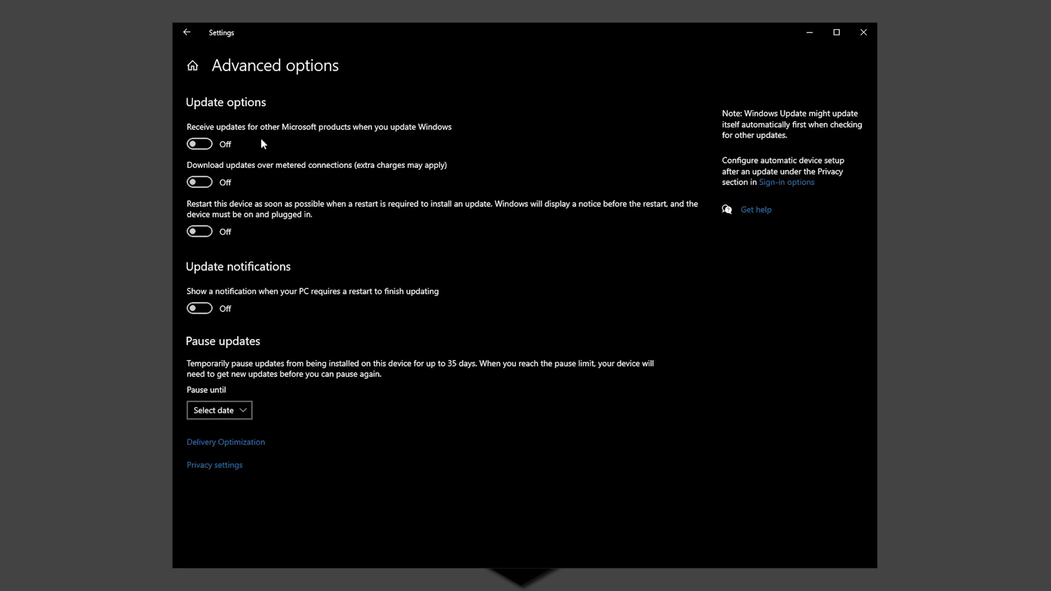
mouse_move(205, 221)
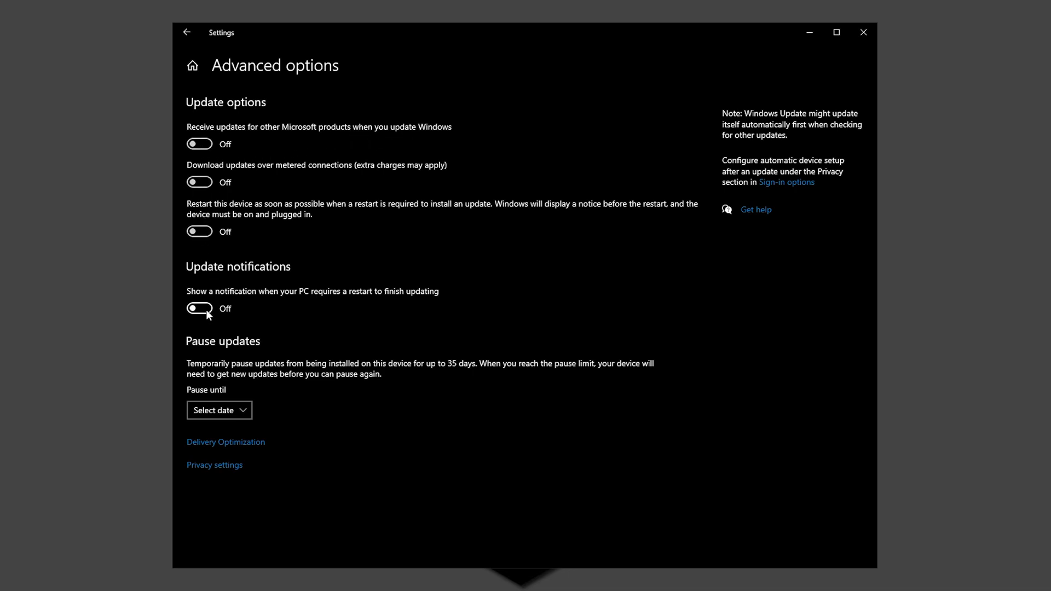
Switch on the restart-required notification and open the Pause until date list
click(199, 308)
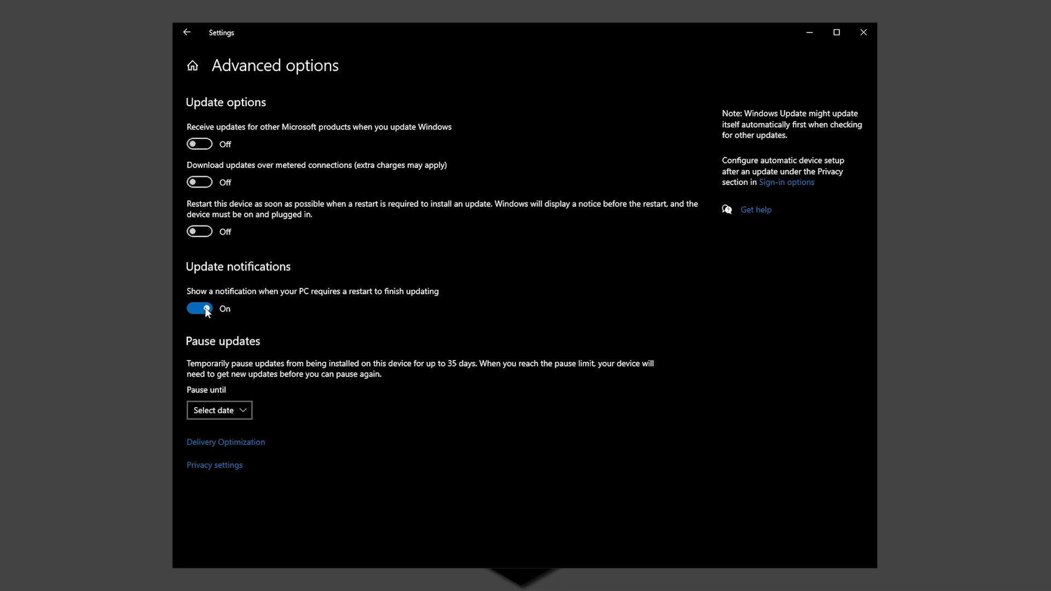
click(219, 409)
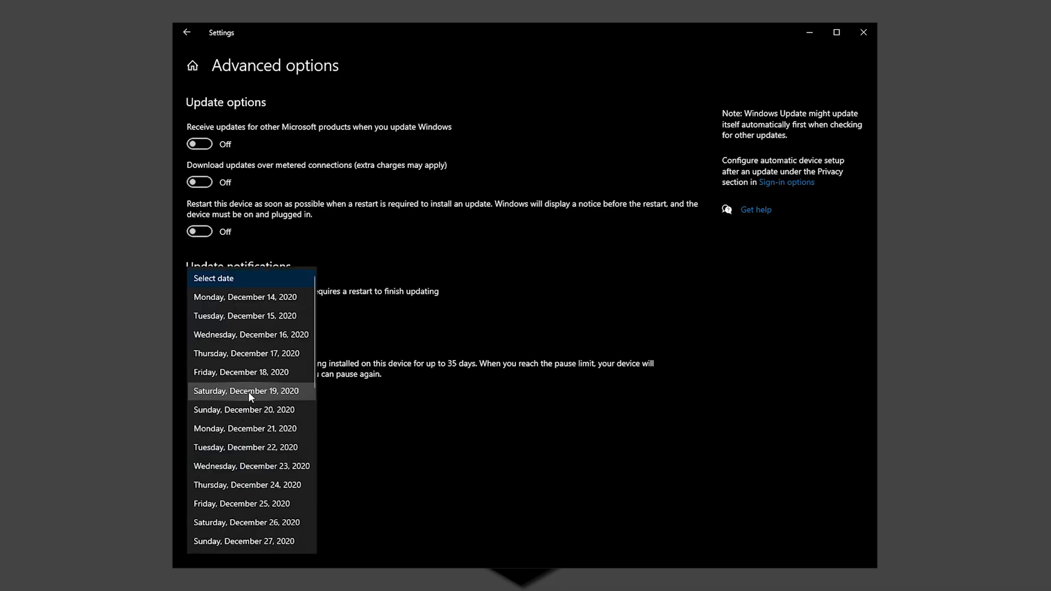
mouse_move(260, 380)
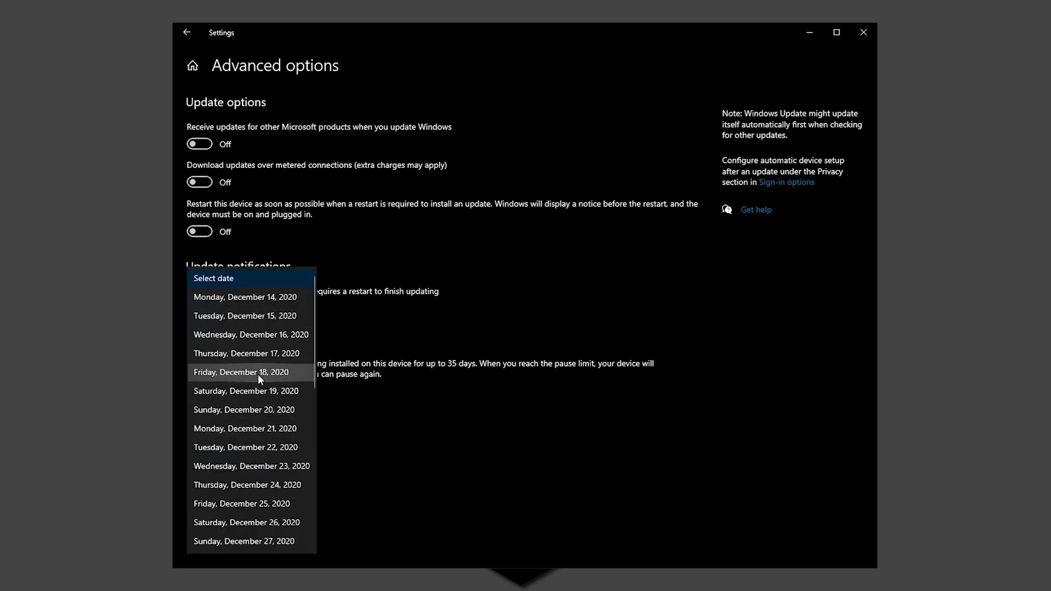
mouse_move(262, 409)
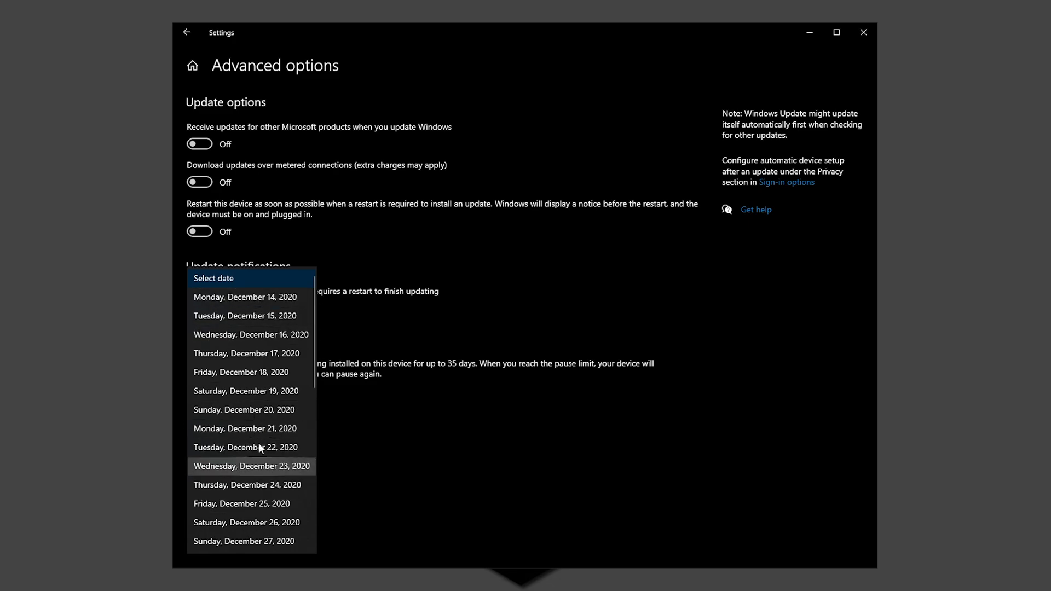
mouse_move(242, 316)
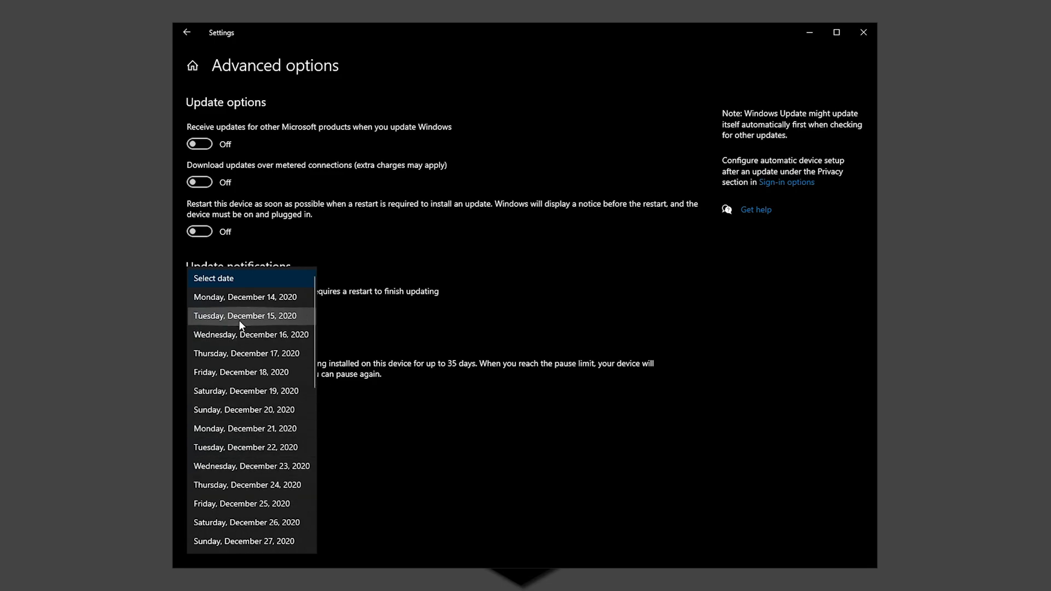
mouse_move(242, 504)
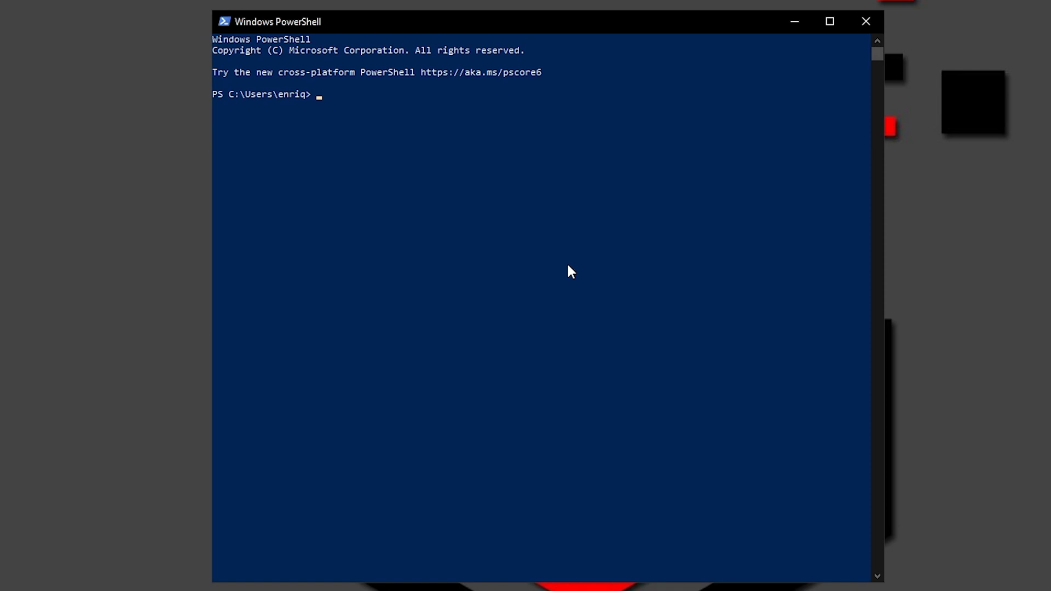
Run ipconfig in PowerShell to display the network configuration
text(ipcon)
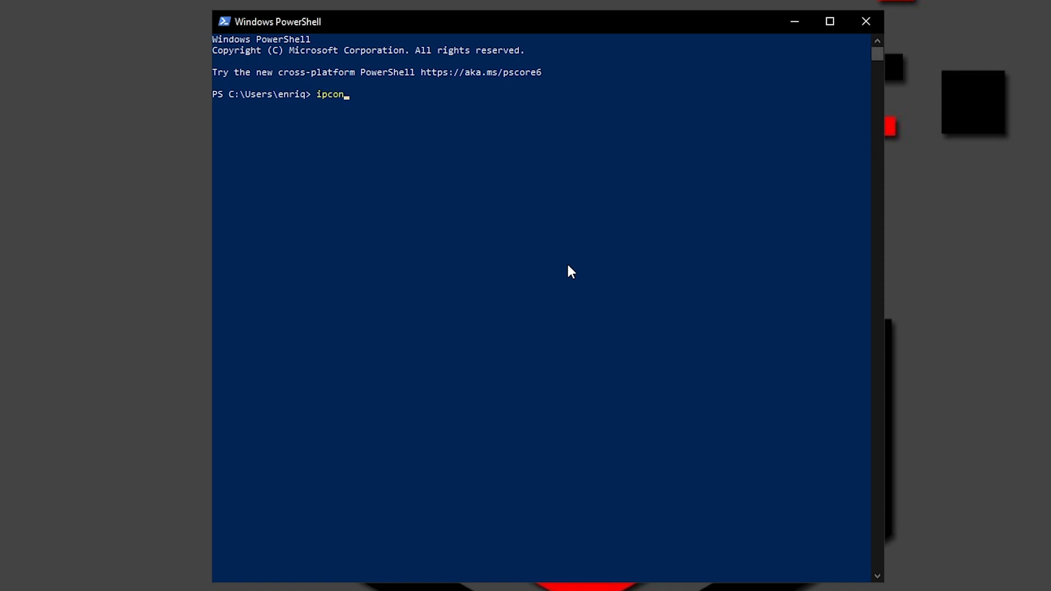
key(Return)
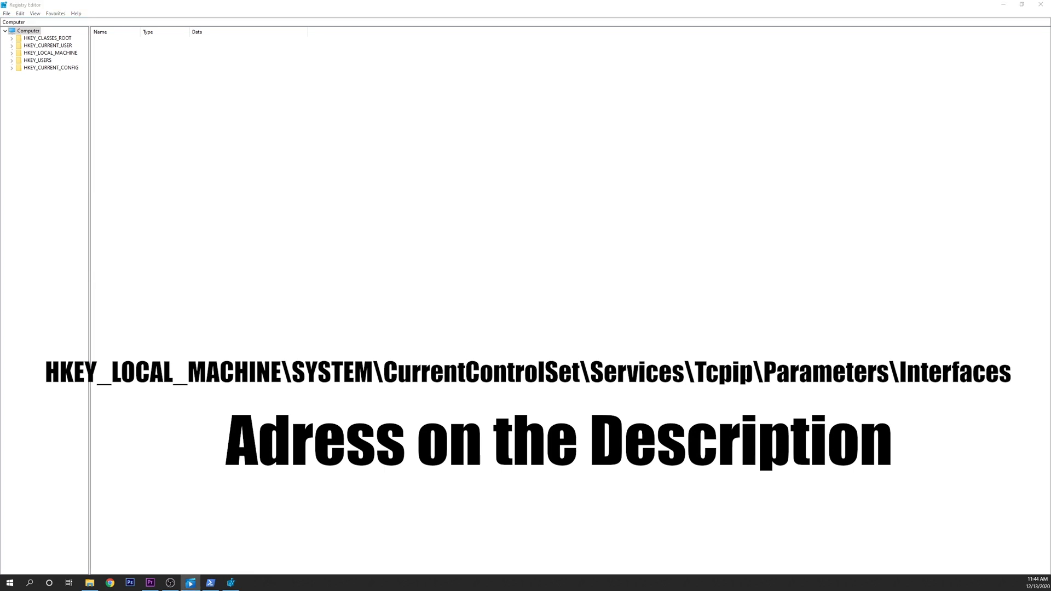
Browse the Tcpip Interfaces GUID subkeys, ending on the one ending fc5d8d22791c
click(134, 330)
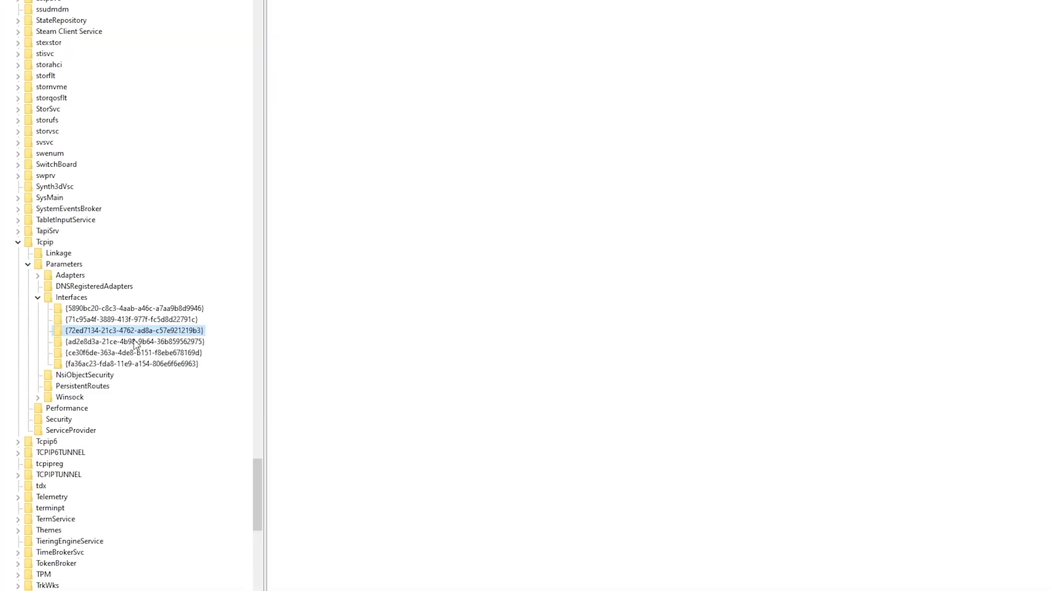
click(134, 341)
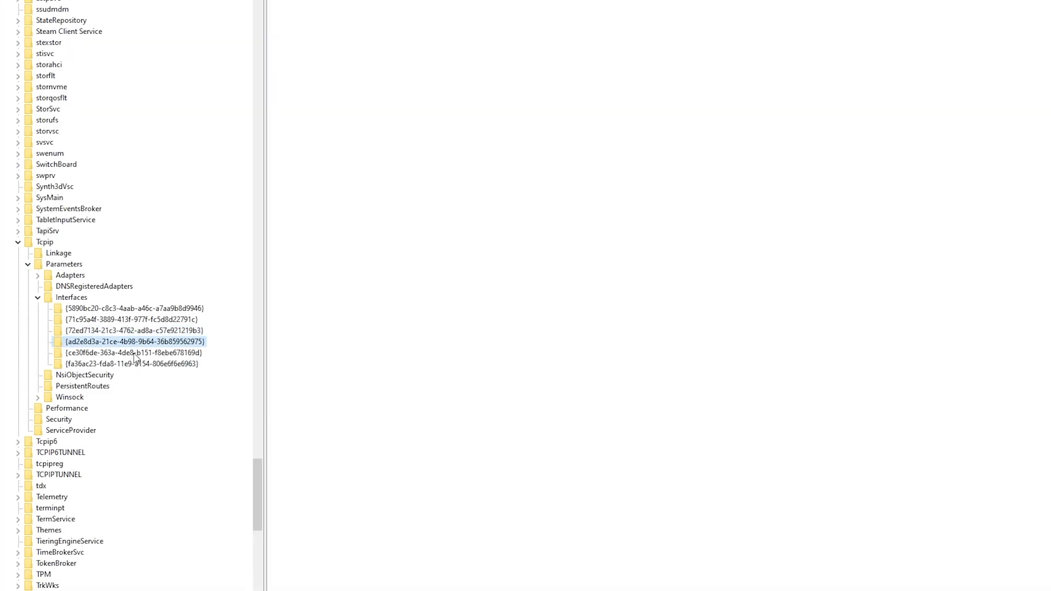
click(135, 353)
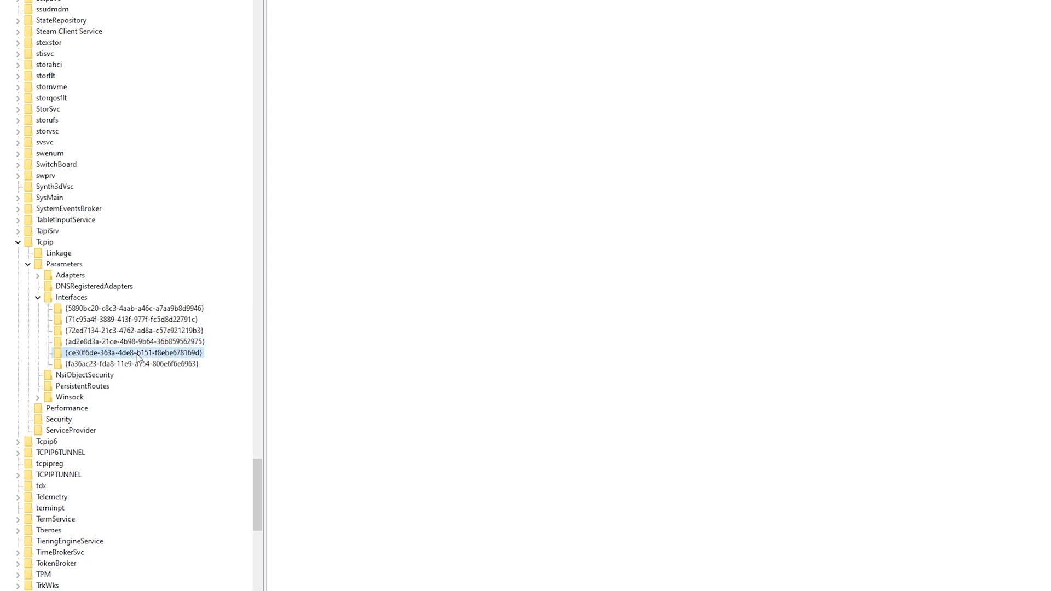
mouse_move(140, 377)
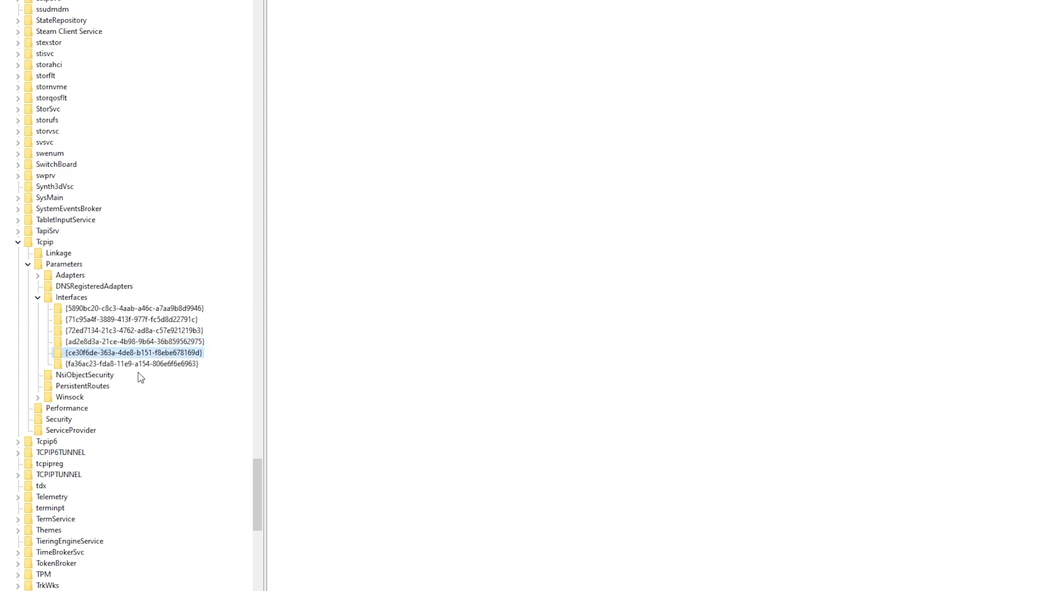
click(131, 363)
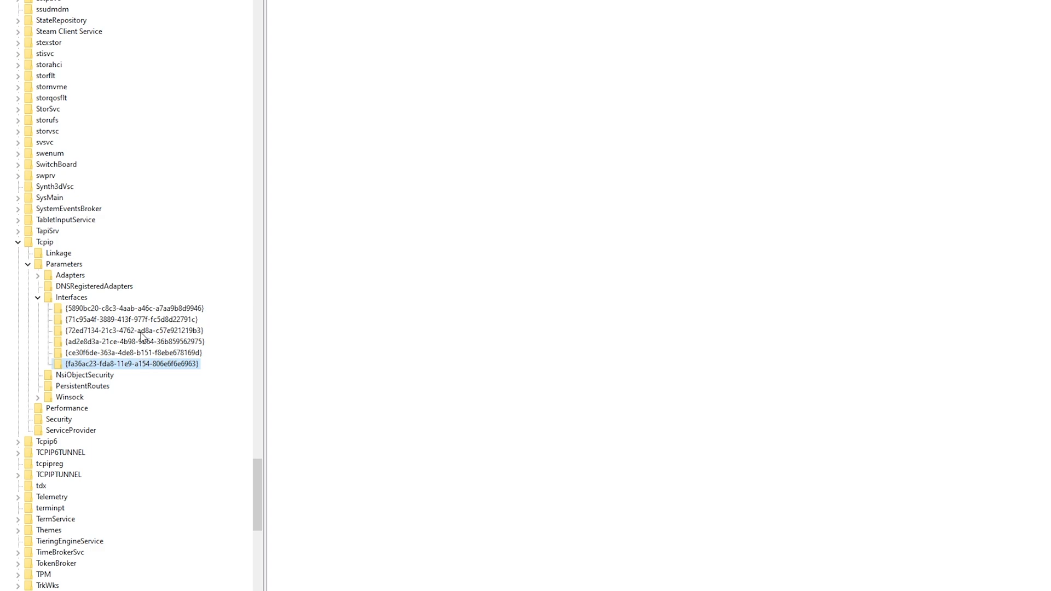
click(134, 341)
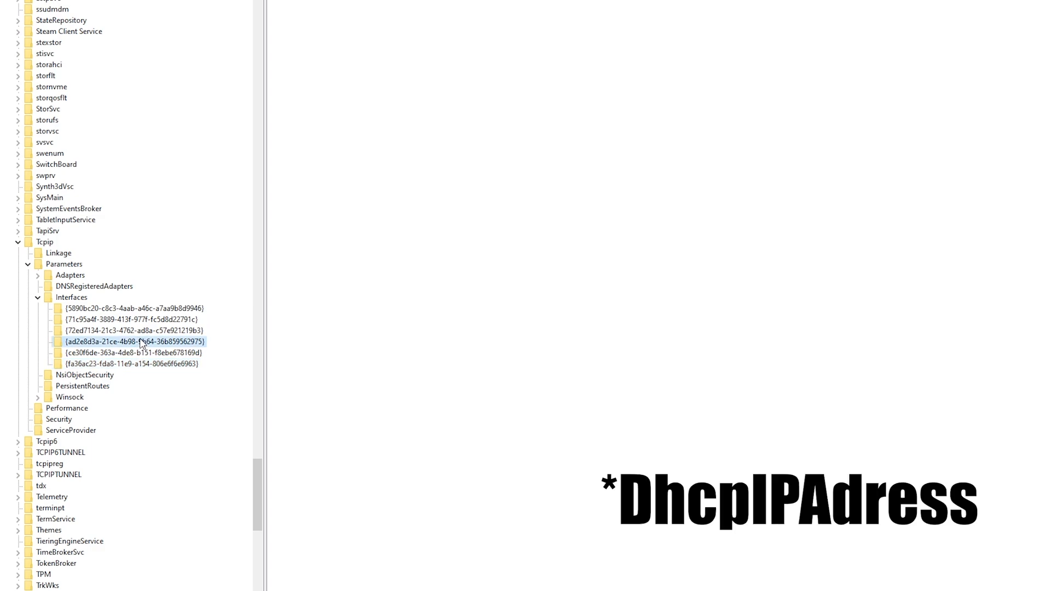
click(134, 329)
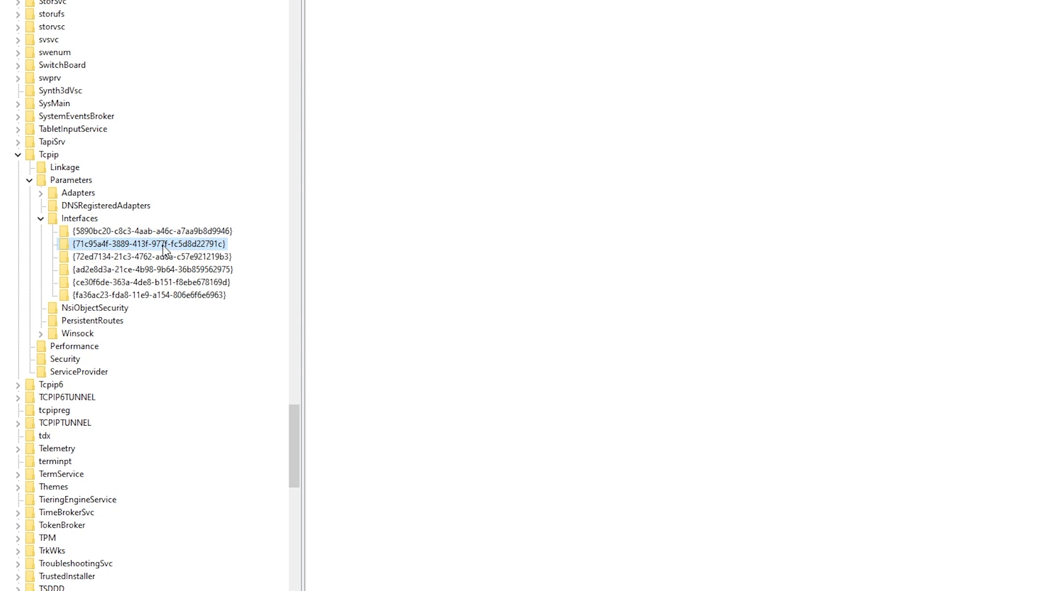
Create TcpAckFrequency and TCPNoDelay DWORD (32-bit) values in the fc5d8d22791c key
right_click(157, 243)
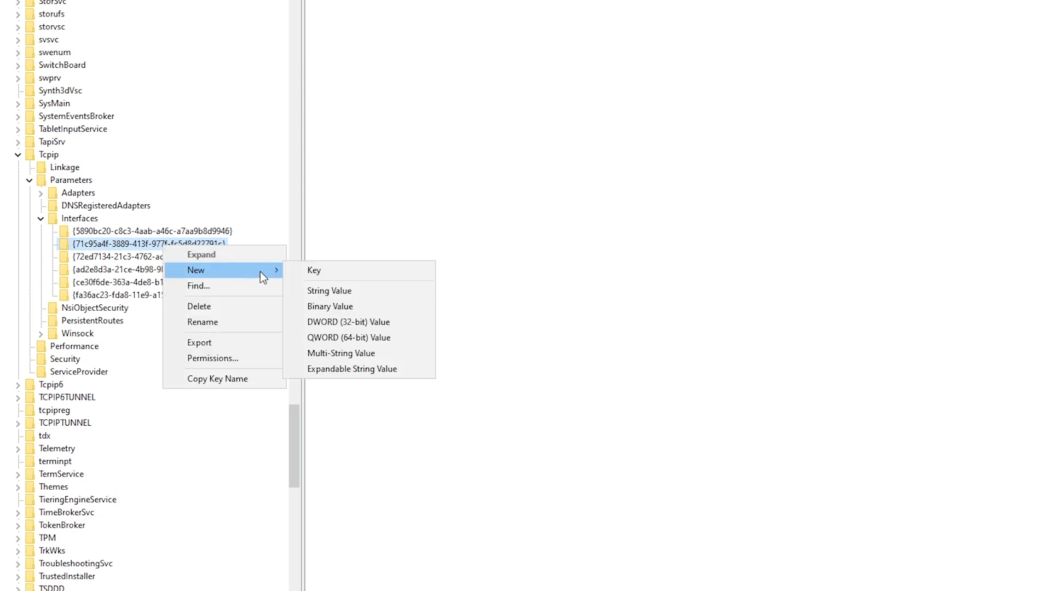
click(348, 321)
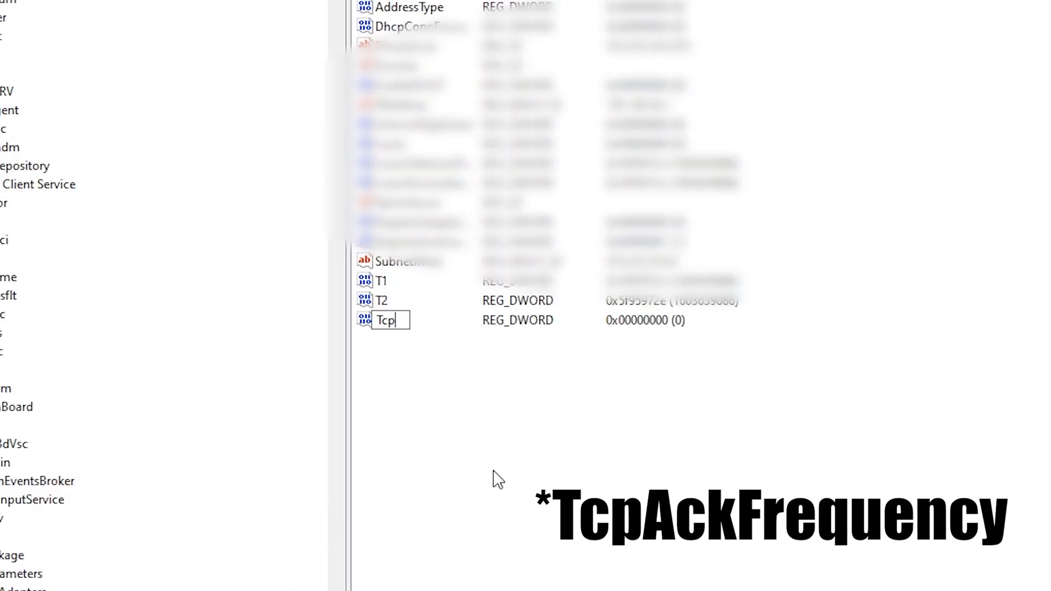
text(Ac)
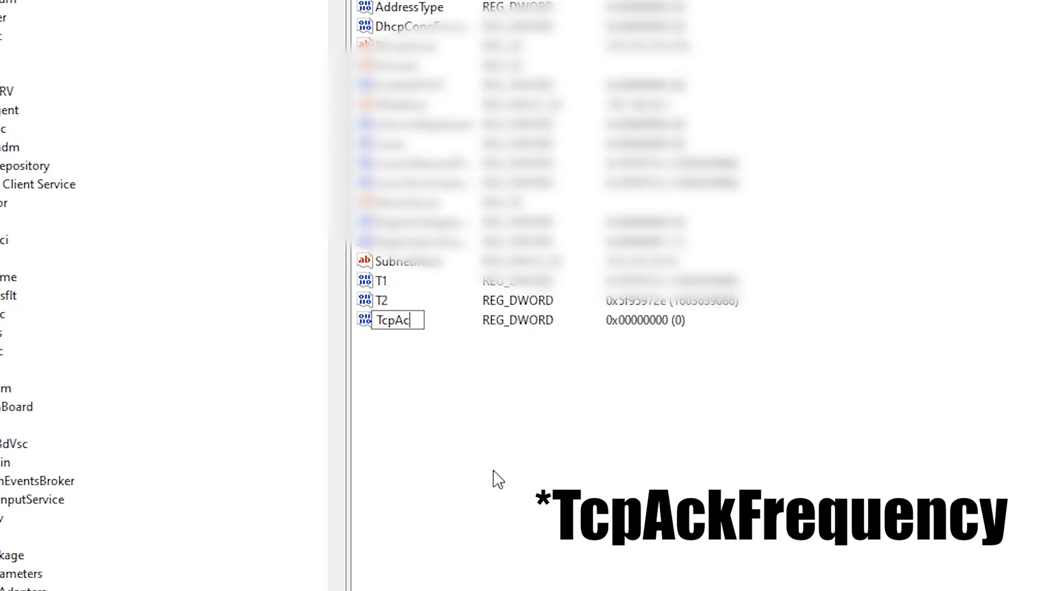
text(kF)
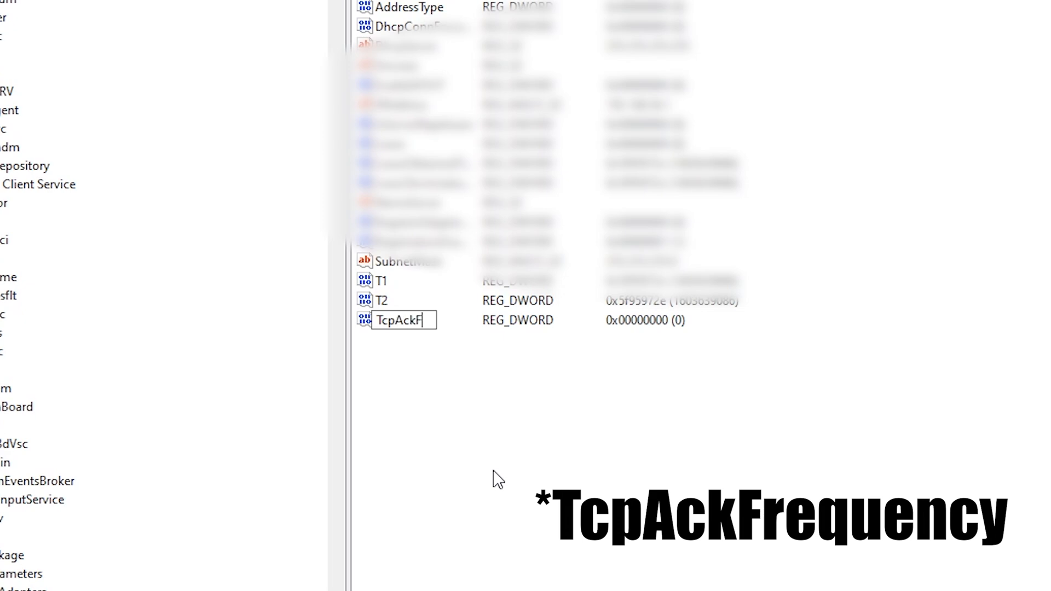
right_click(149, 243)
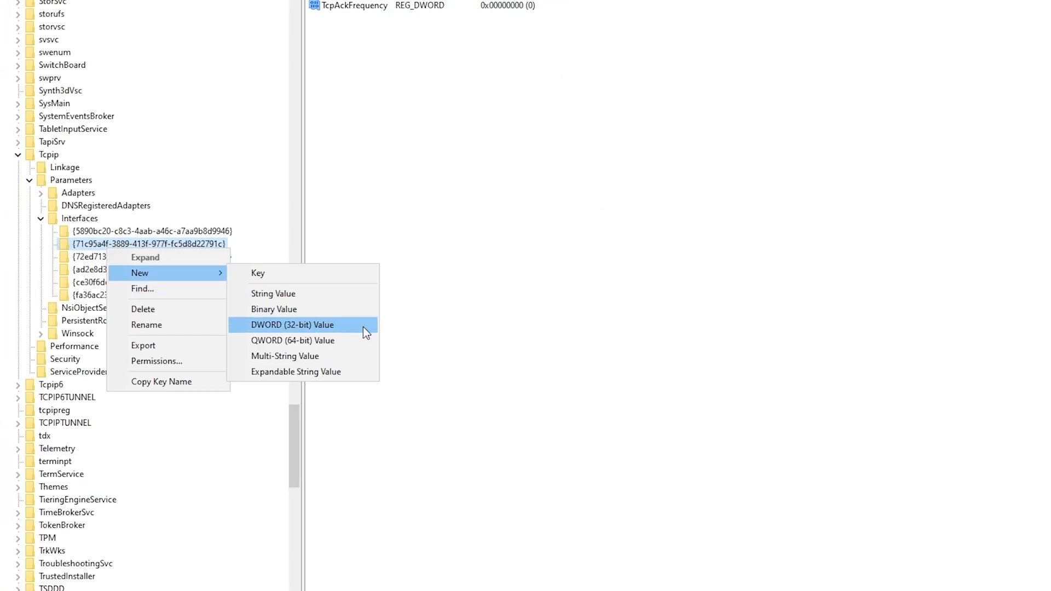
mouse_move(361, 335)
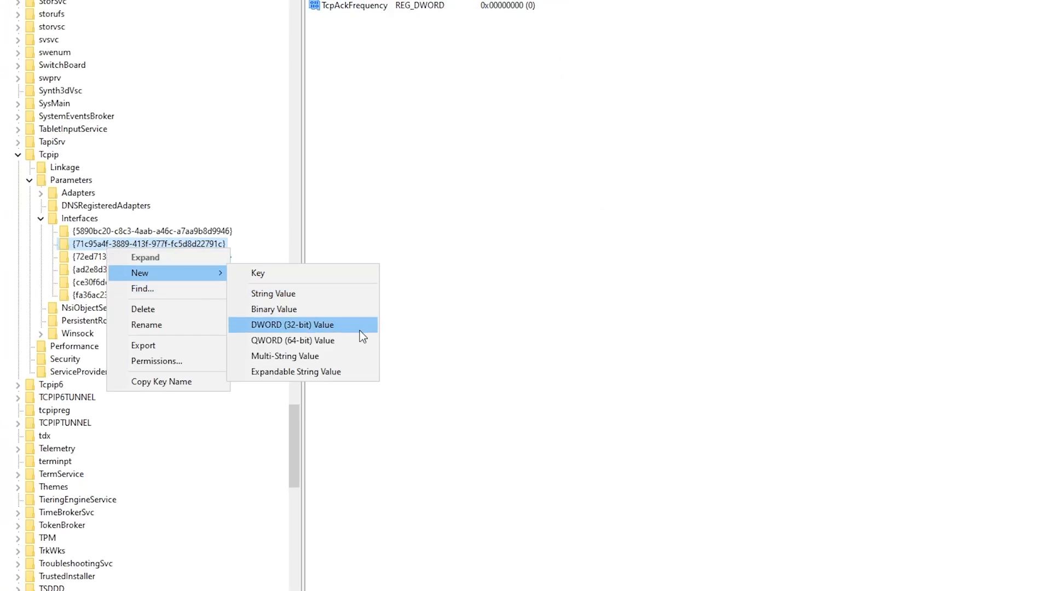
click(292, 325)
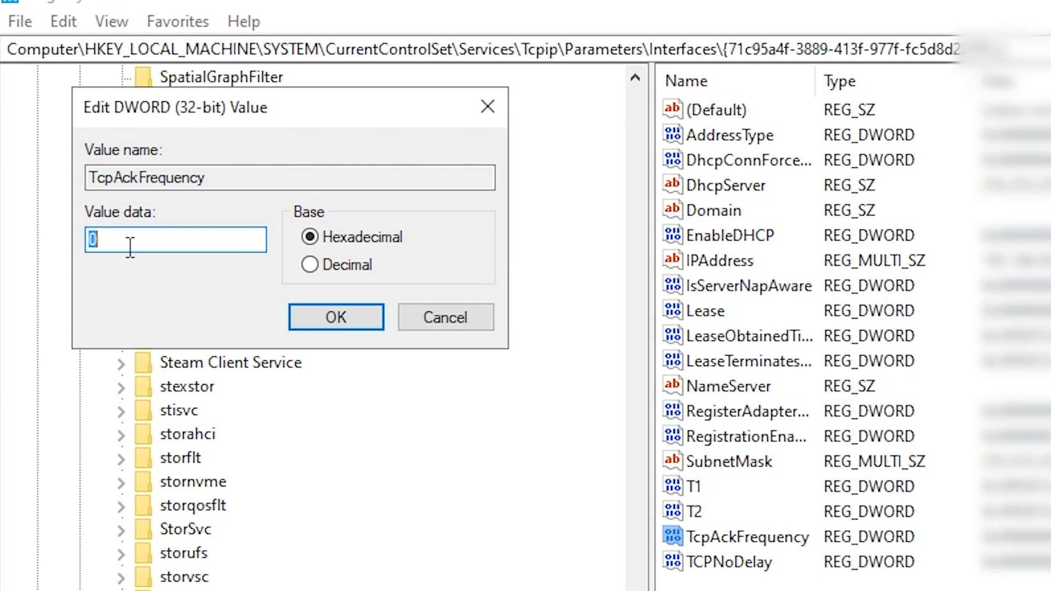
Set TcpAckFrequency to 1 and enter 1 as TCPNoDelay's value data
text(1)
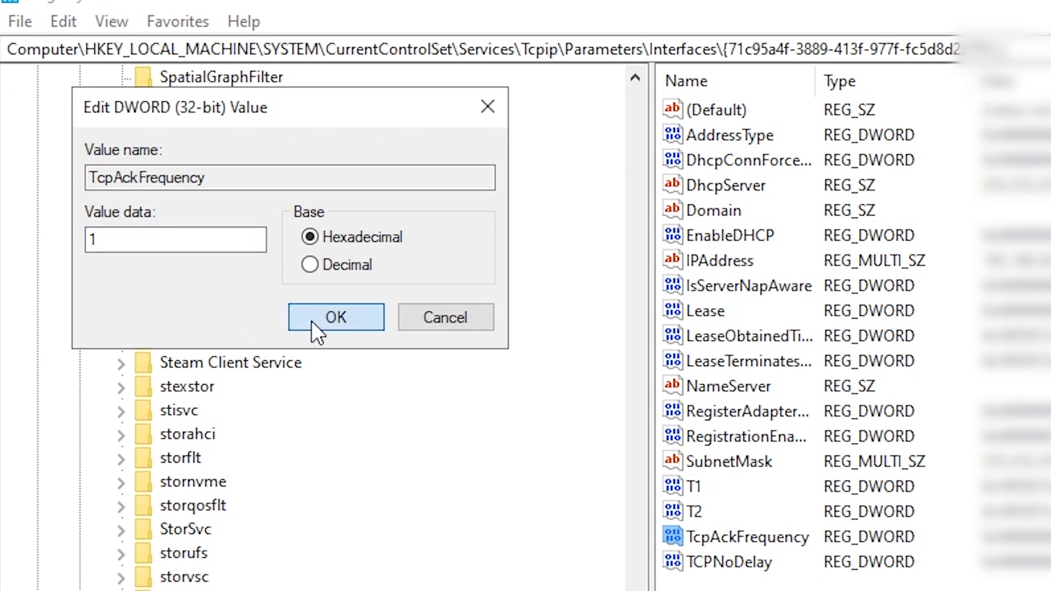
click(335, 317)
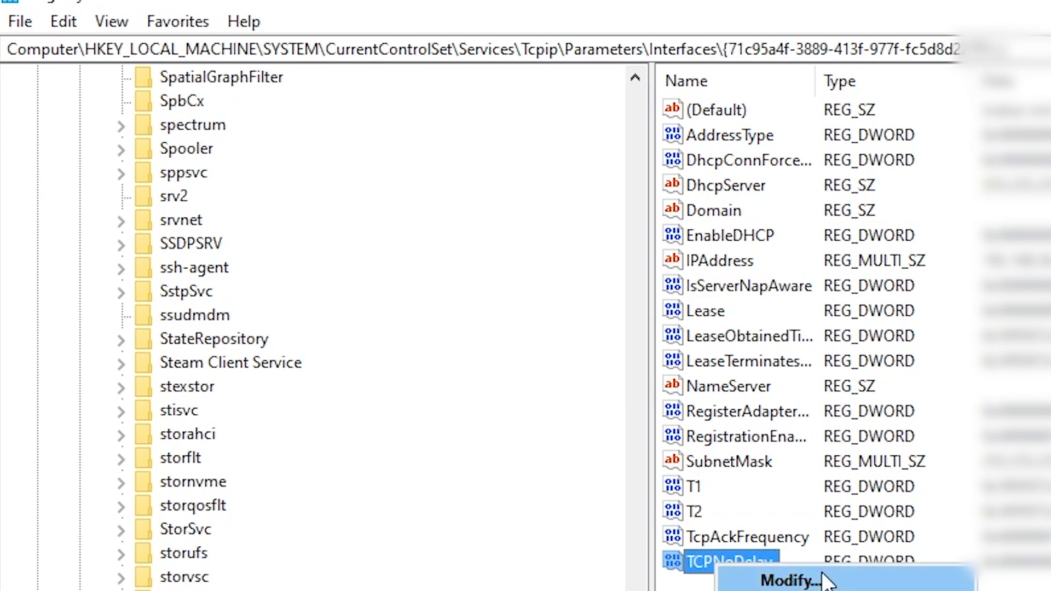
click(781, 580)
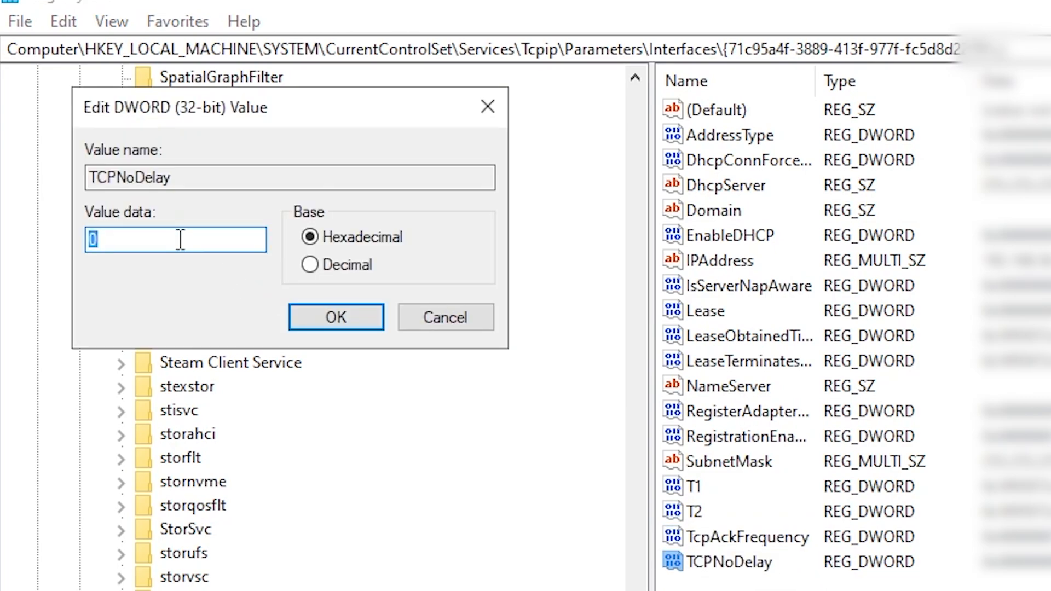
text(1)
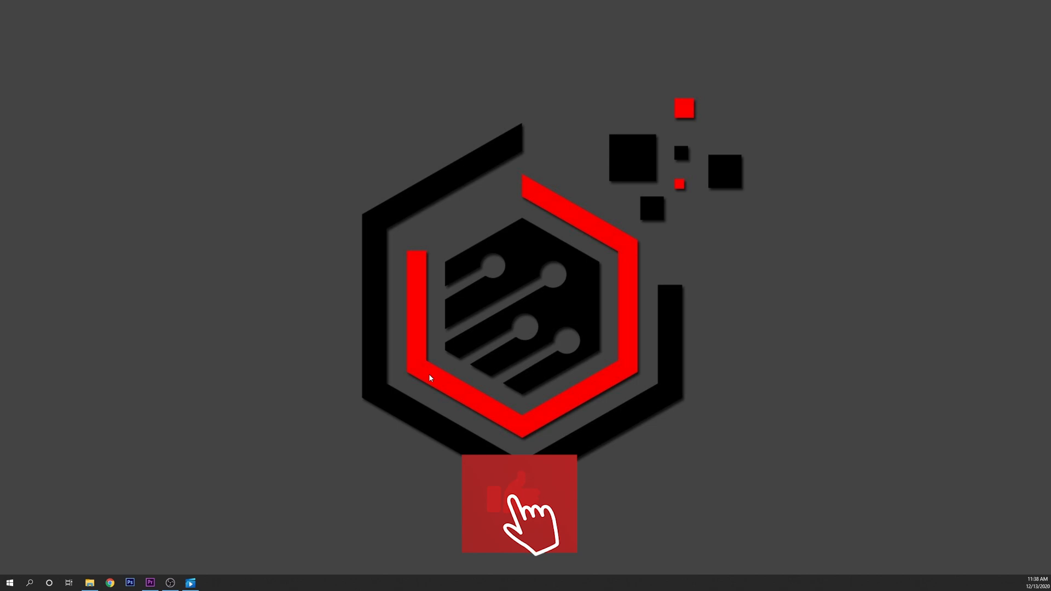
Close Registry Editor after the registry edits
click(519, 499)
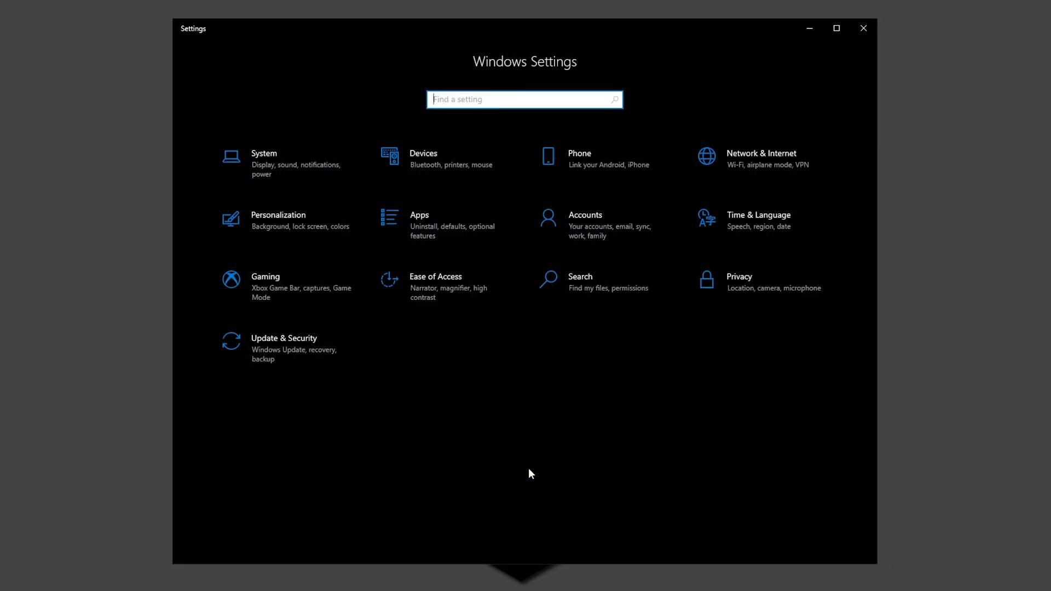
mouse_move(558, 414)
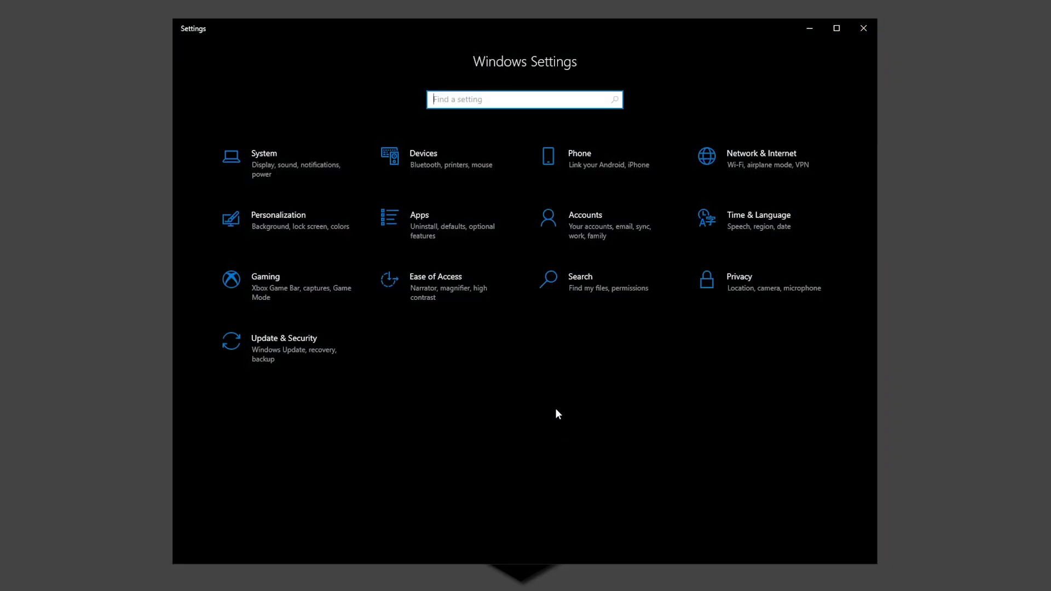
Switch Game Mode on under Settings > Gaming > Game Mode
click(265, 286)
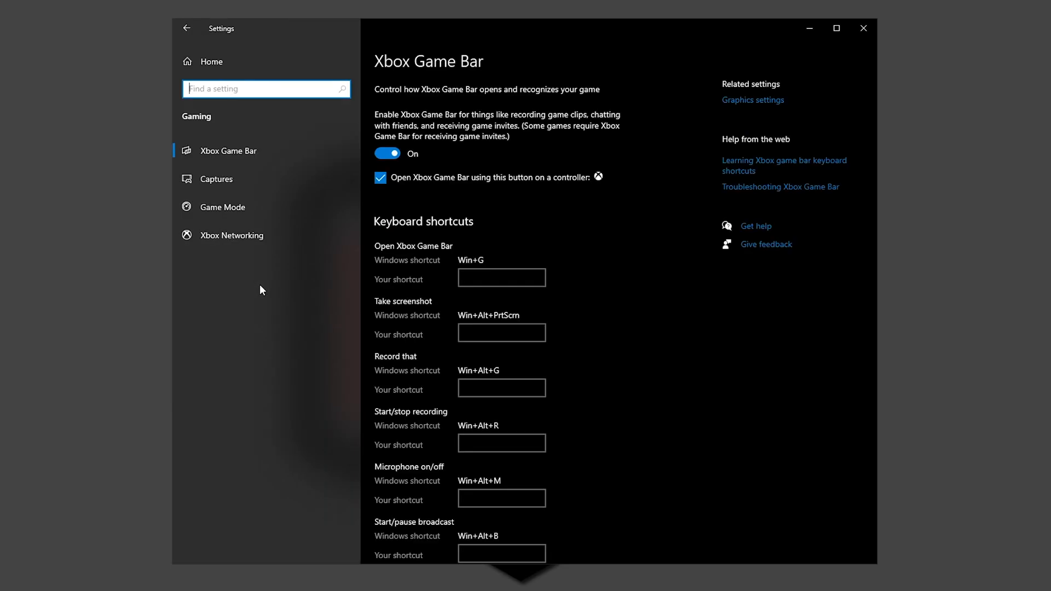
mouse_move(261, 161)
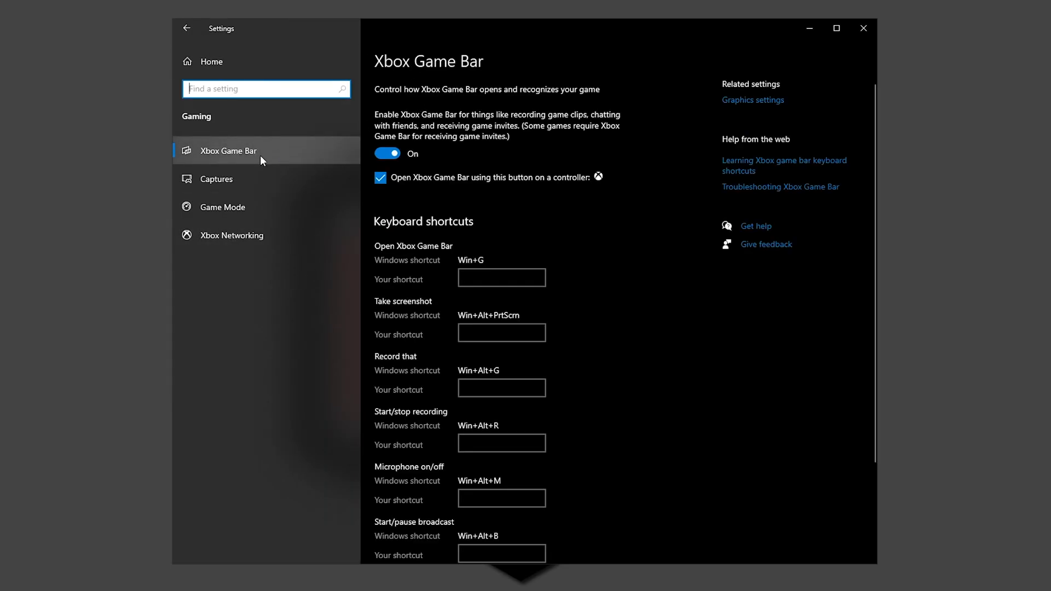
click(222, 206)
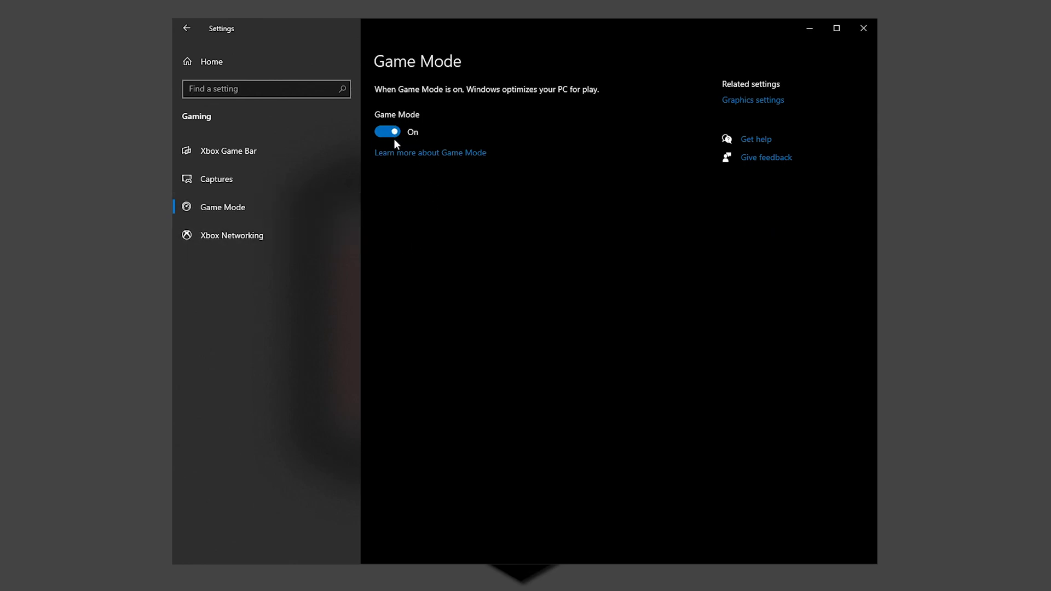
click(187, 27)
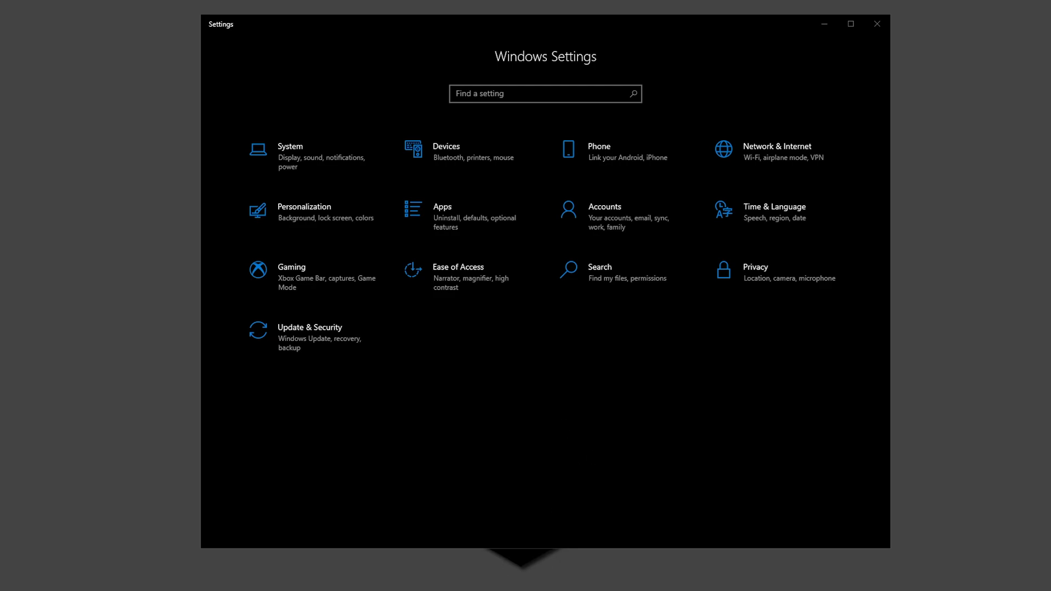
mouse_move(586, 475)
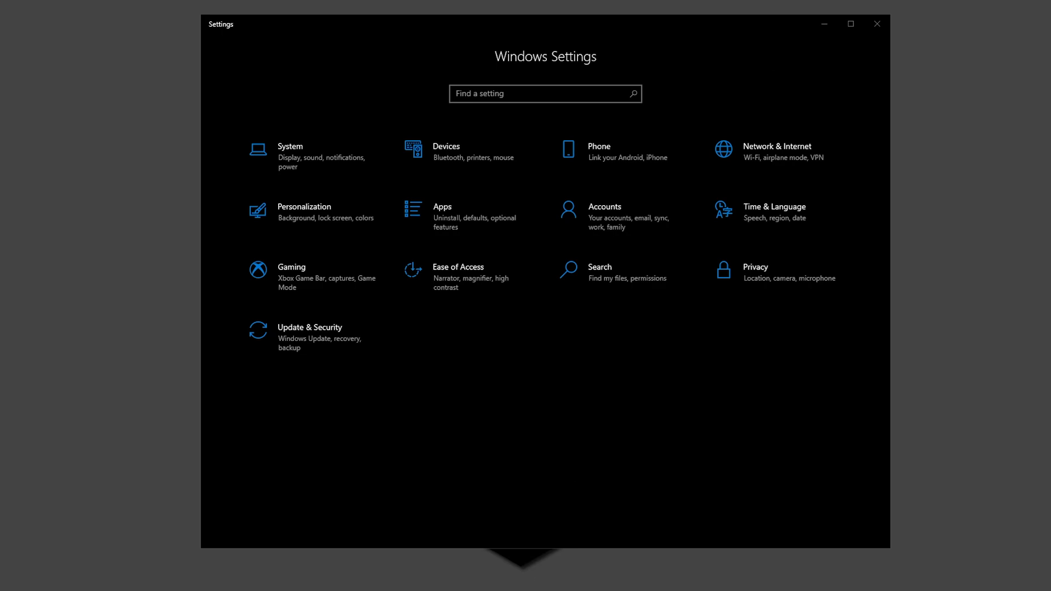
Open Network & Internet to view the Ethernet 2 connection status
click(777, 146)
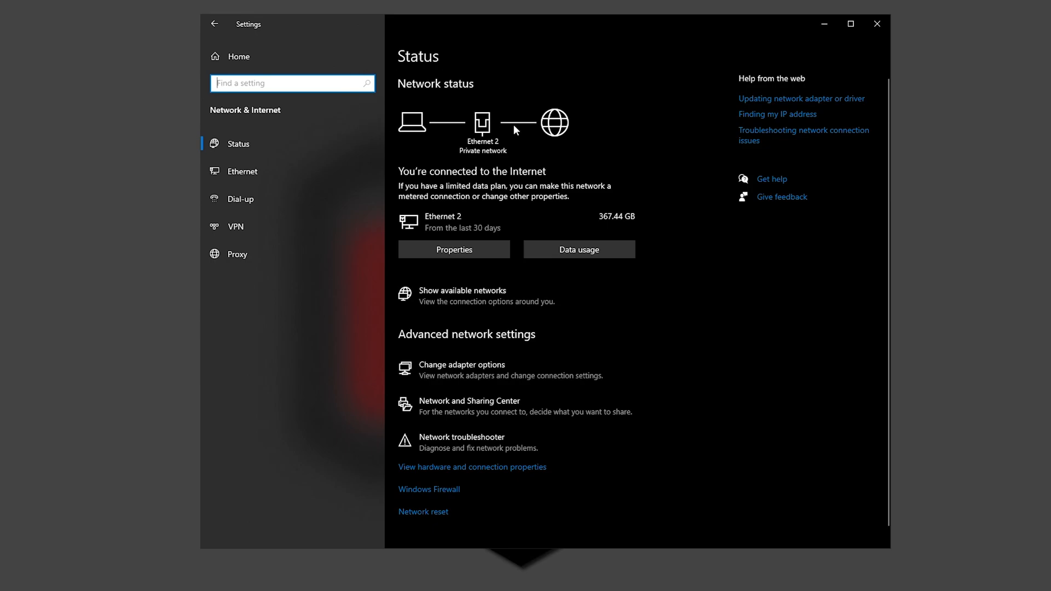
mouse_move(686, 236)
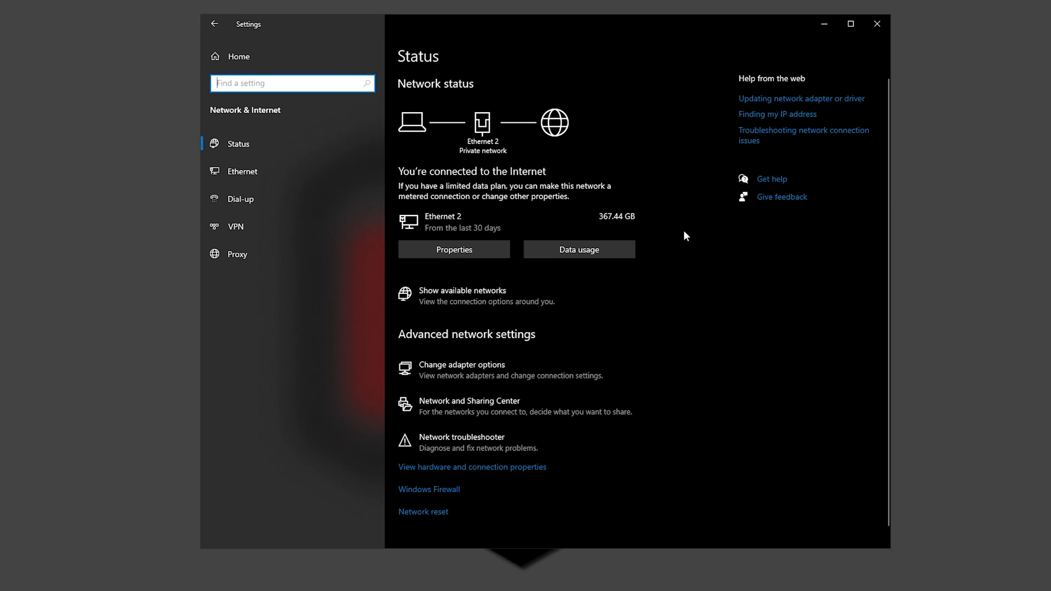
mouse_move(489, 370)
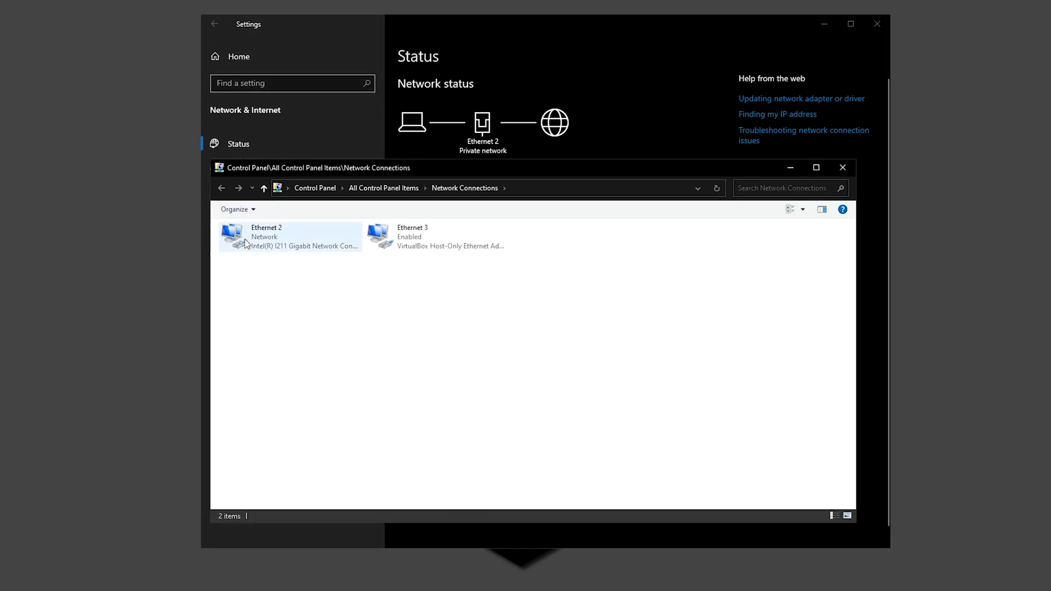
Set Ethernet 2's IPv4 DNS servers to 1.1.1.1 and 1.0.0.1
right_click(289, 236)
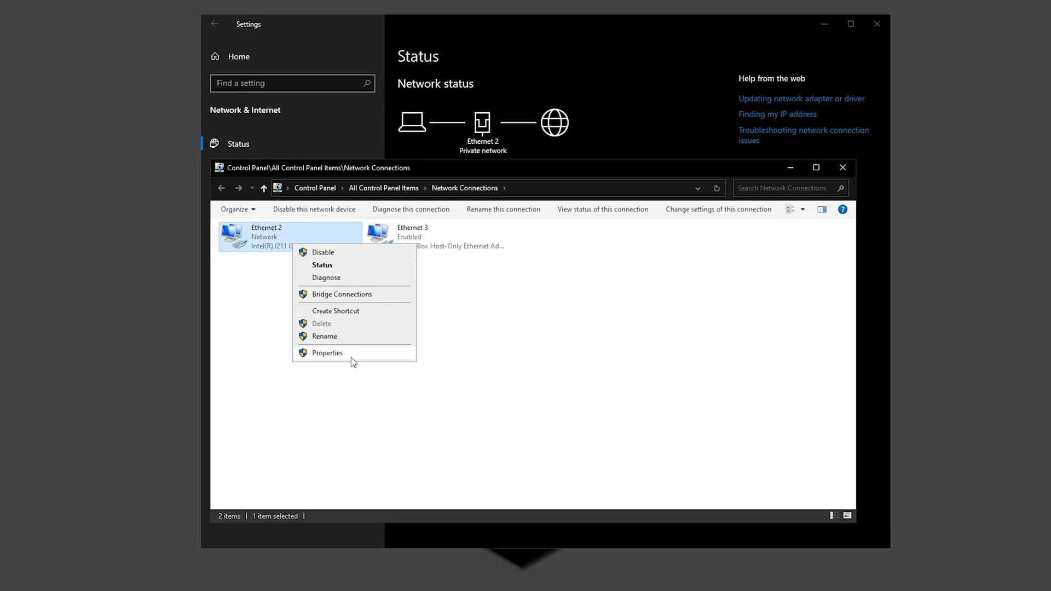
click(327, 353)
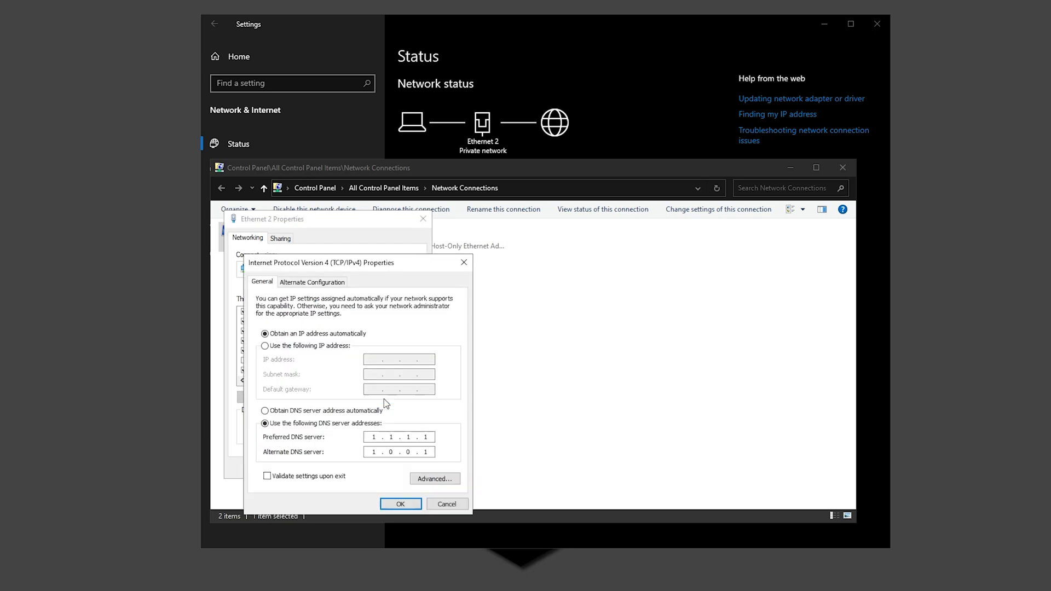
mouse_move(343, 448)
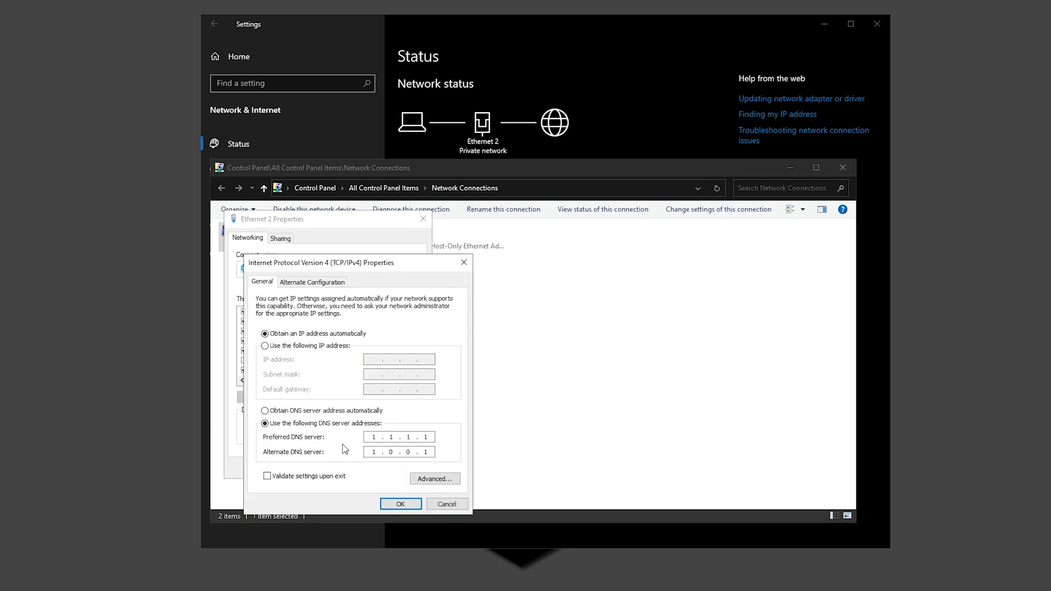
mouse_move(303, 443)
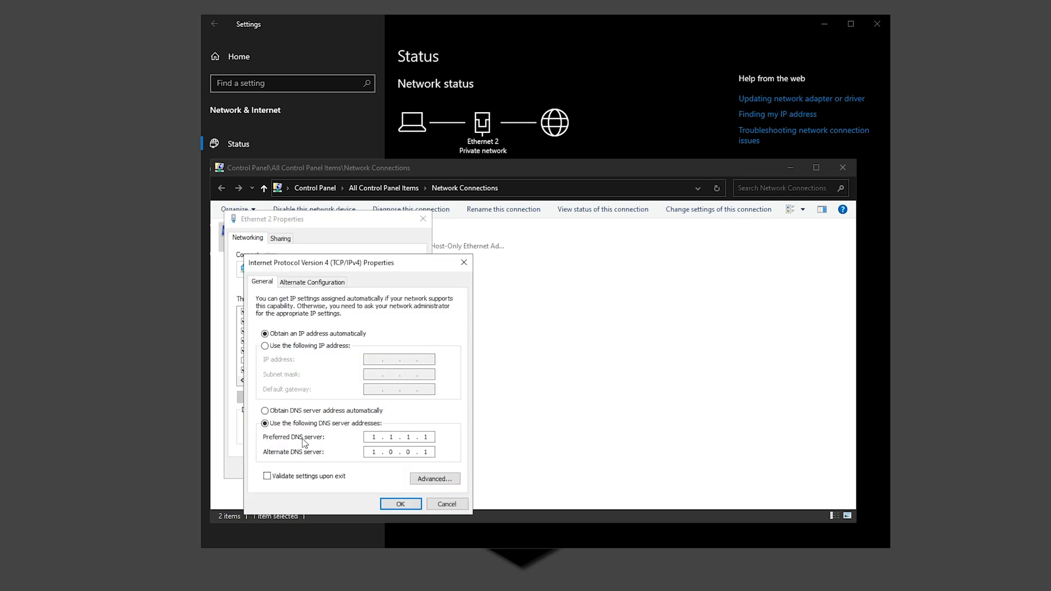
click(400, 504)
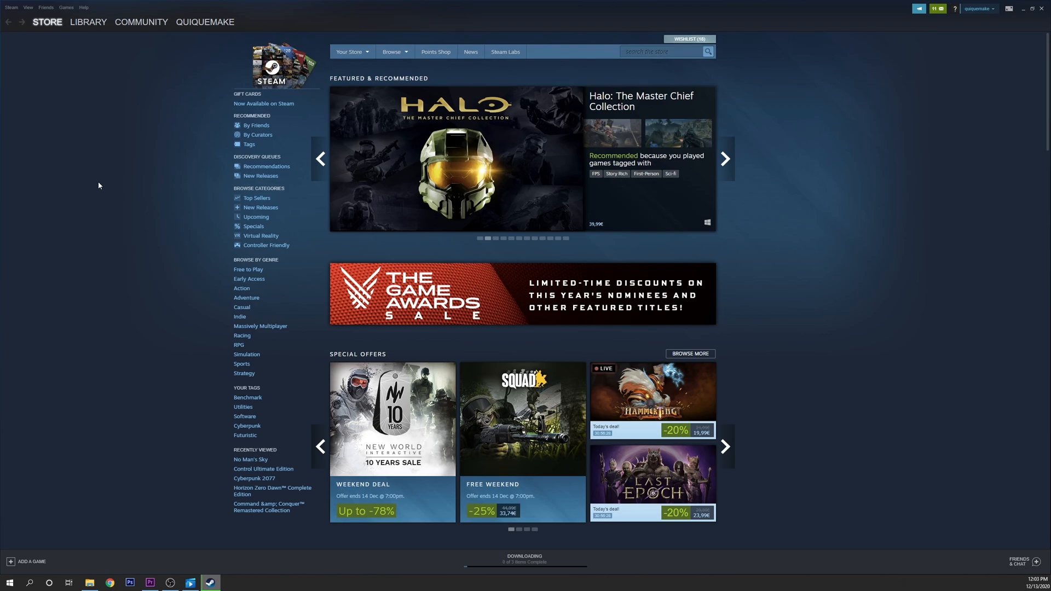
mouse_move(18, 10)
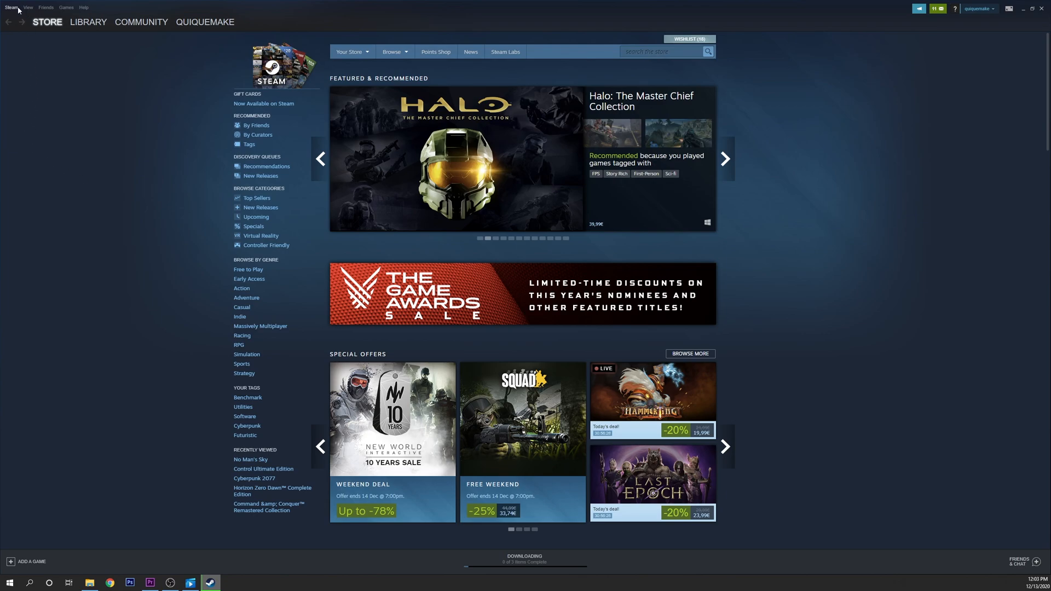
Open Settings from the Steam client menu
click(11, 7)
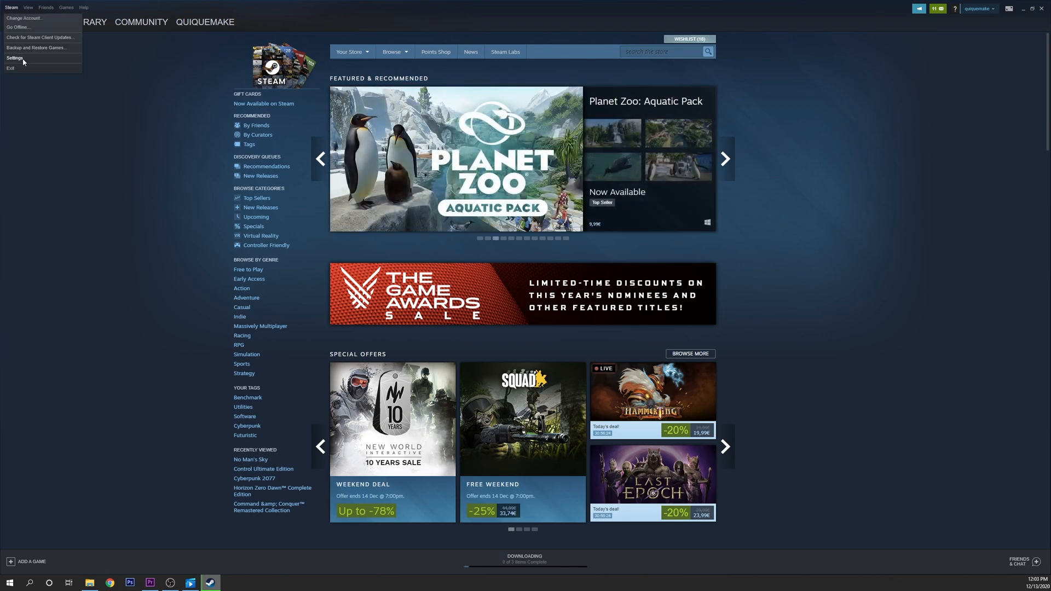
click(14, 58)
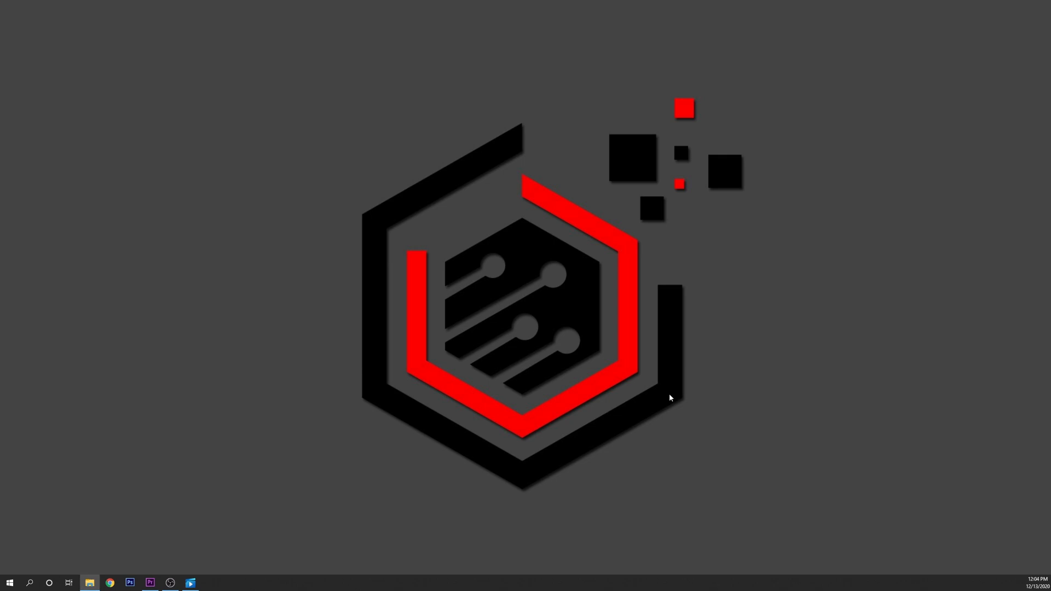
mouse_move(498, 583)
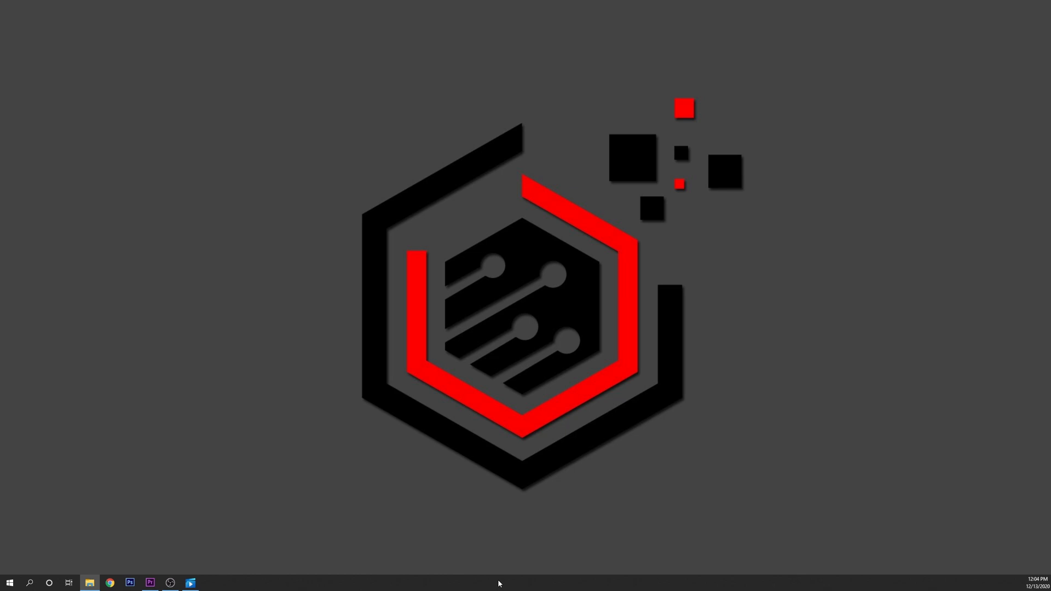
Launch Task Manager from the taskbar, expand More details, and show Startup apps
right_click(498, 582)
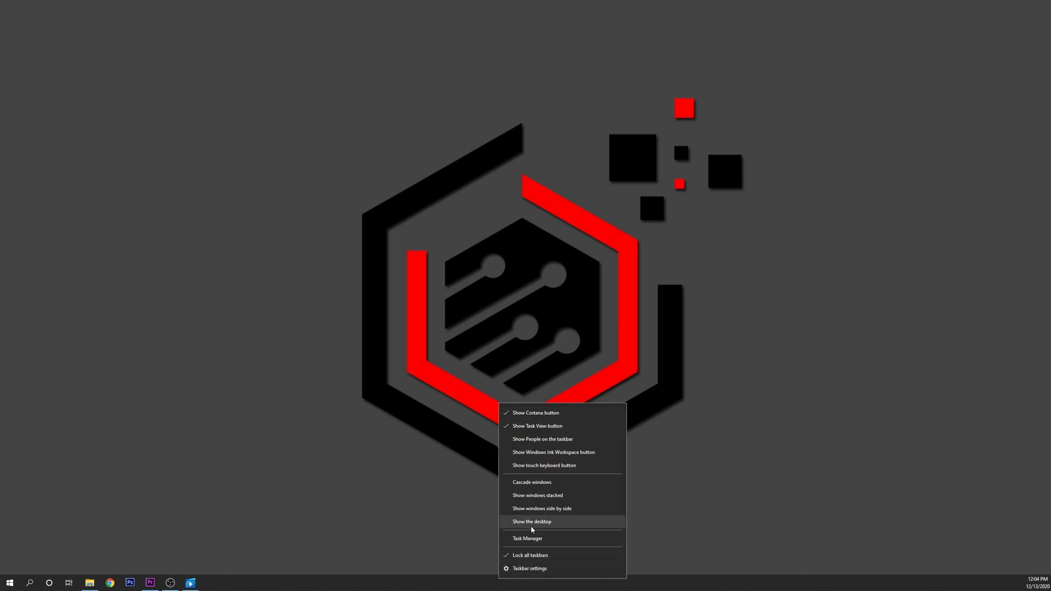
mouse_move(551, 538)
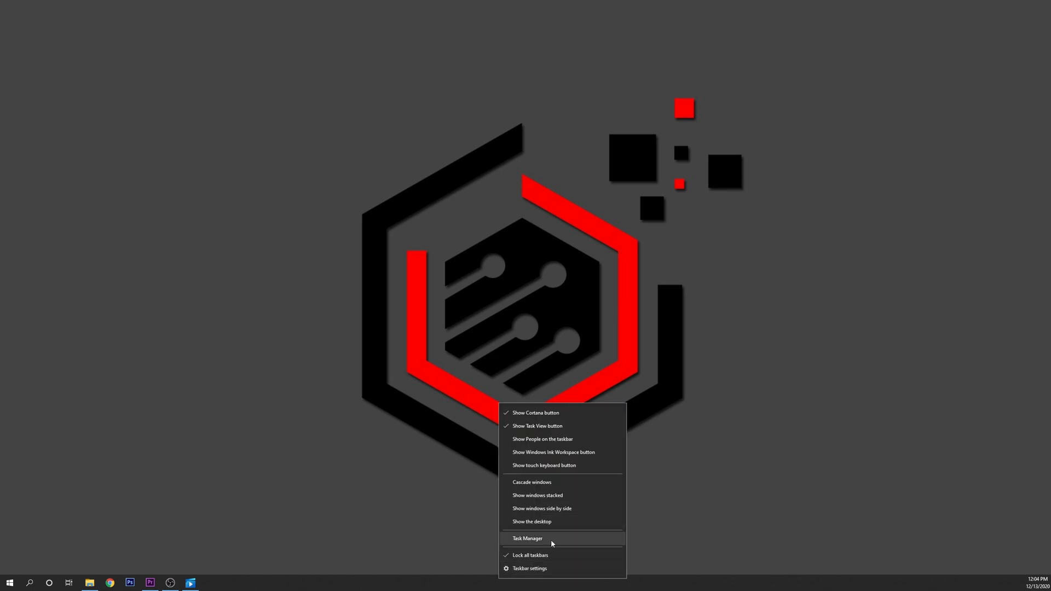
click(528, 537)
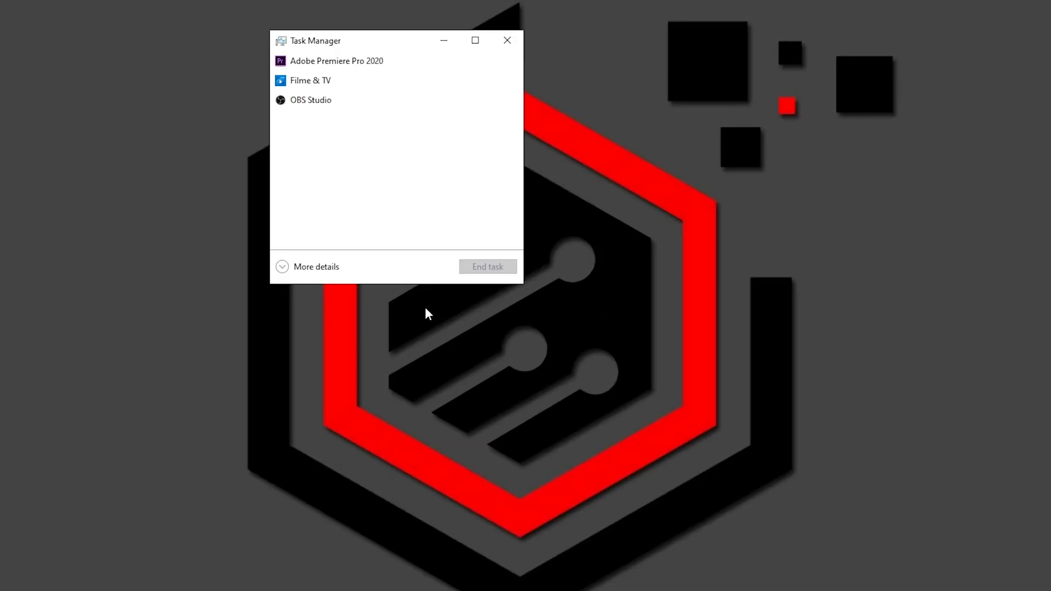
mouse_move(317, 275)
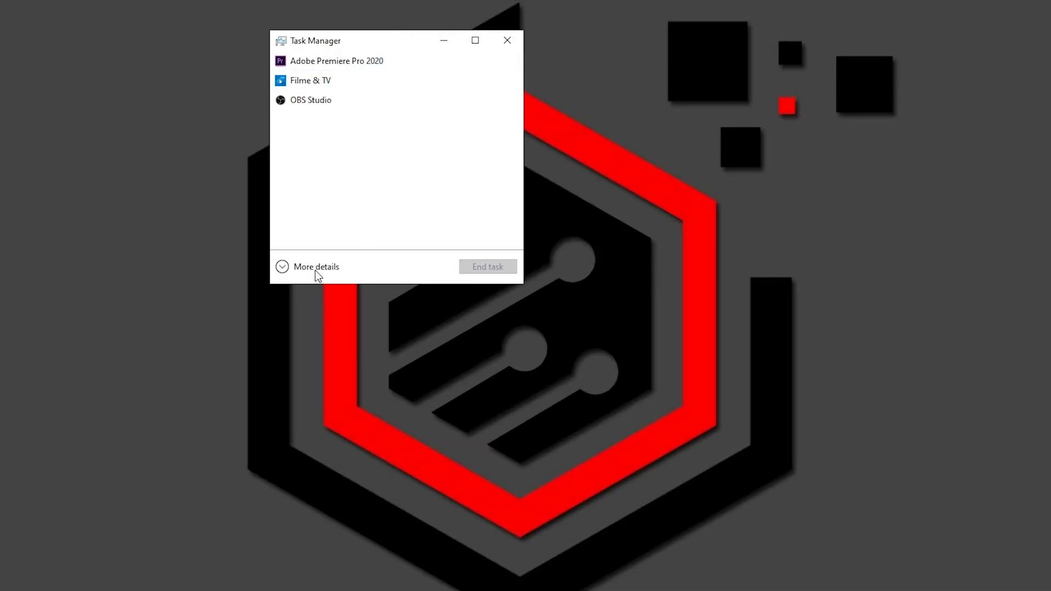
click(316, 266)
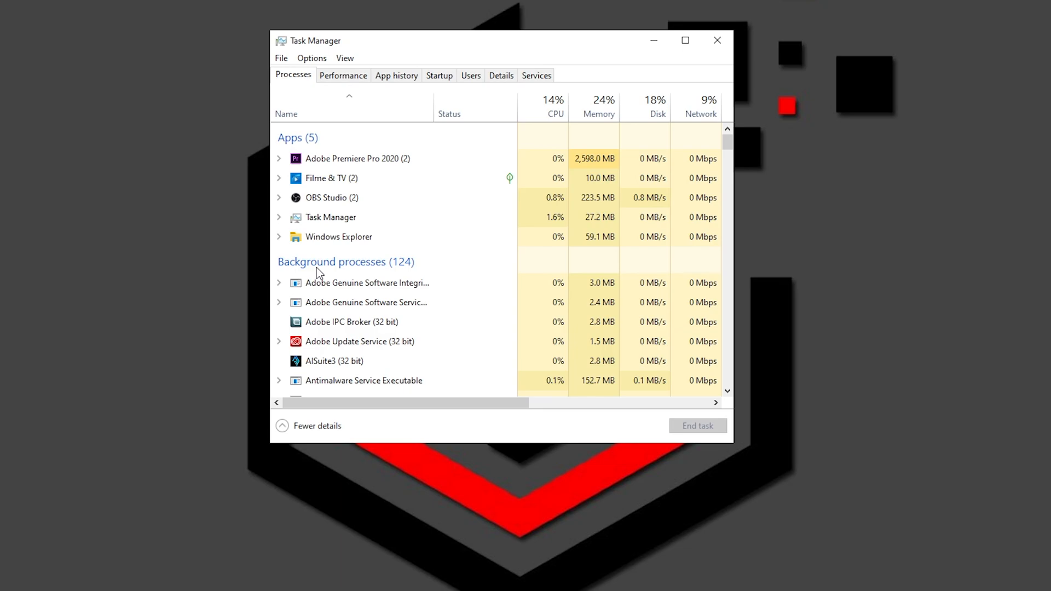
click(439, 75)
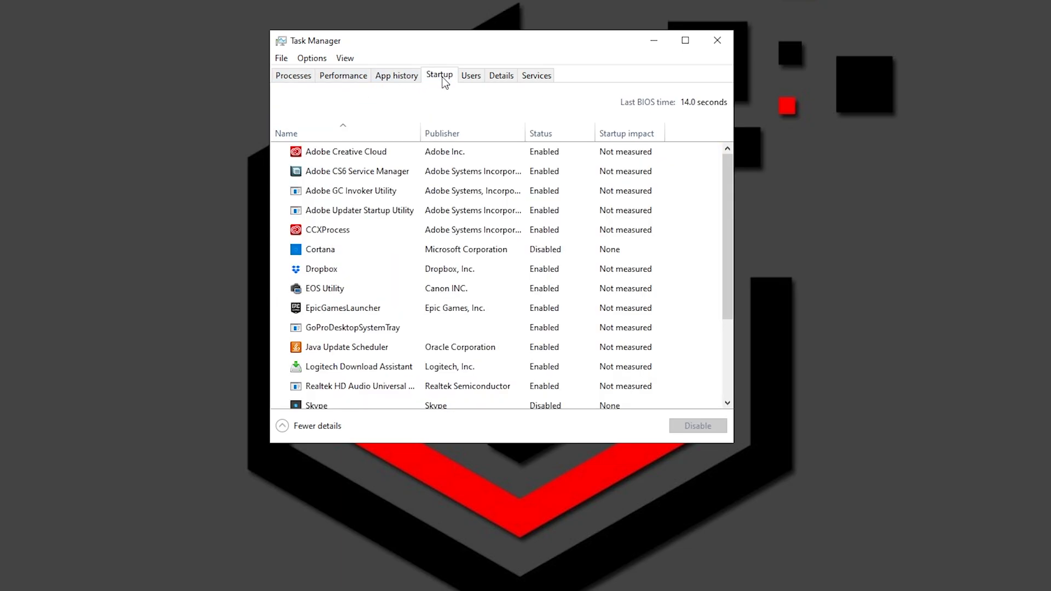
mouse_move(616, 112)
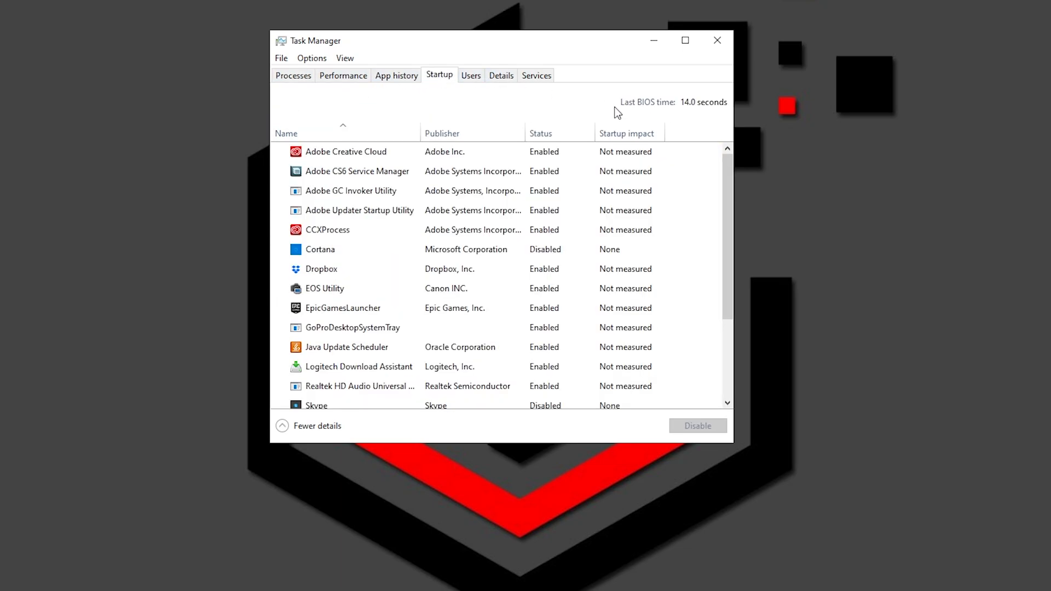
Disable Adobe Creative Cloud, Adobe GC Invoker Utility and Adobe Updater Startup Utility at startup
scroll(down, 3)
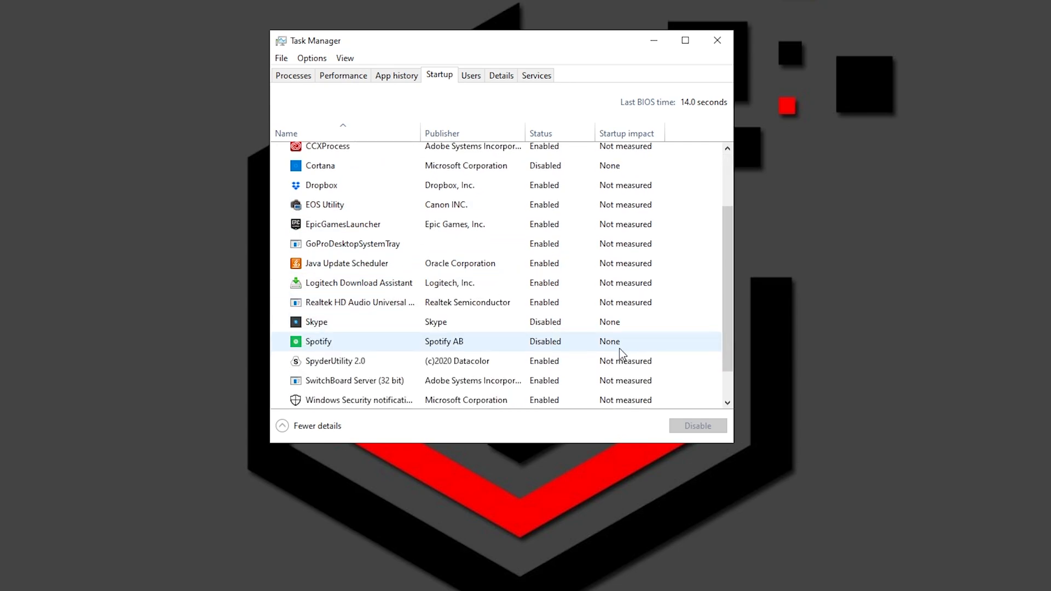
scroll(up, 3)
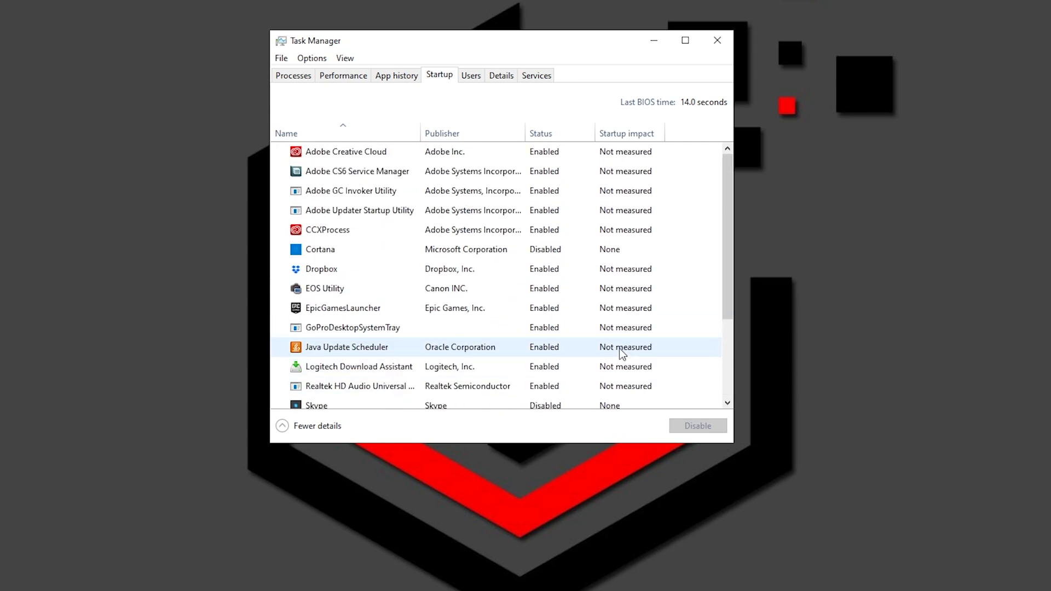
right_click(345, 152)
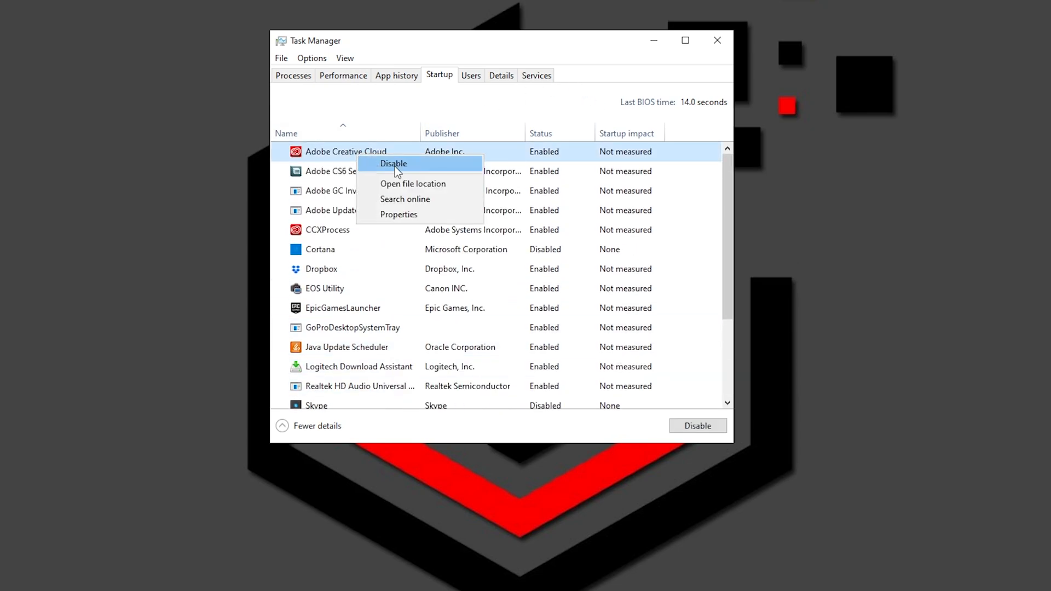
click(393, 164)
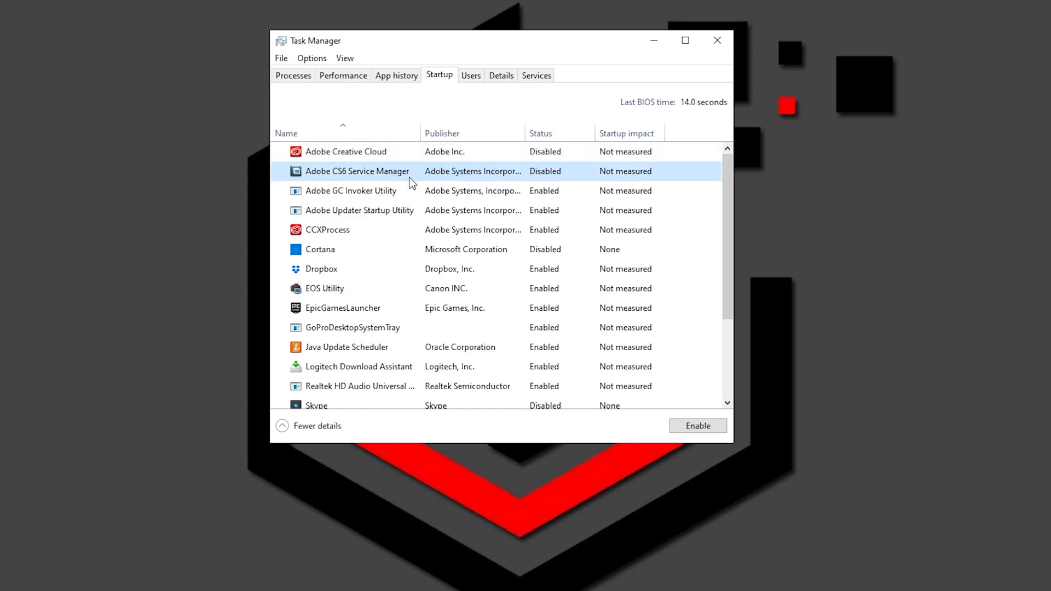
click(349, 191)
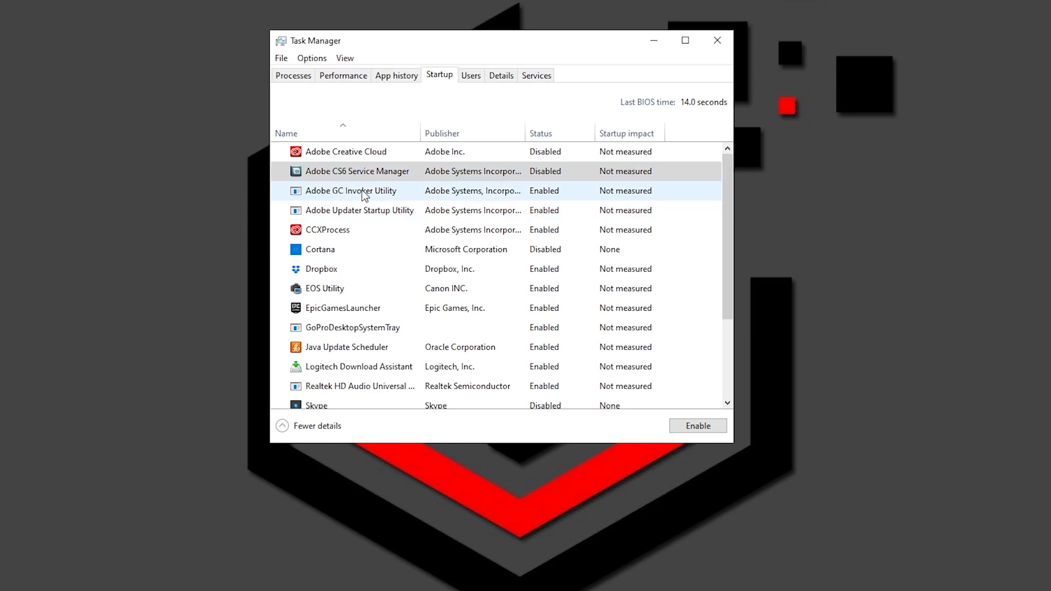
right_click(359, 209)
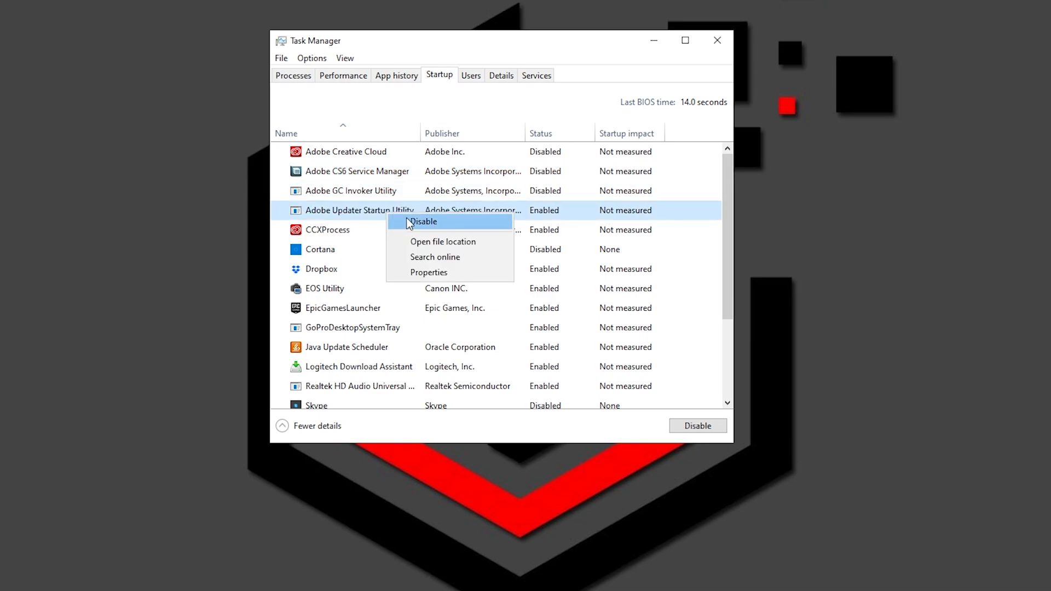
click(423, 221)
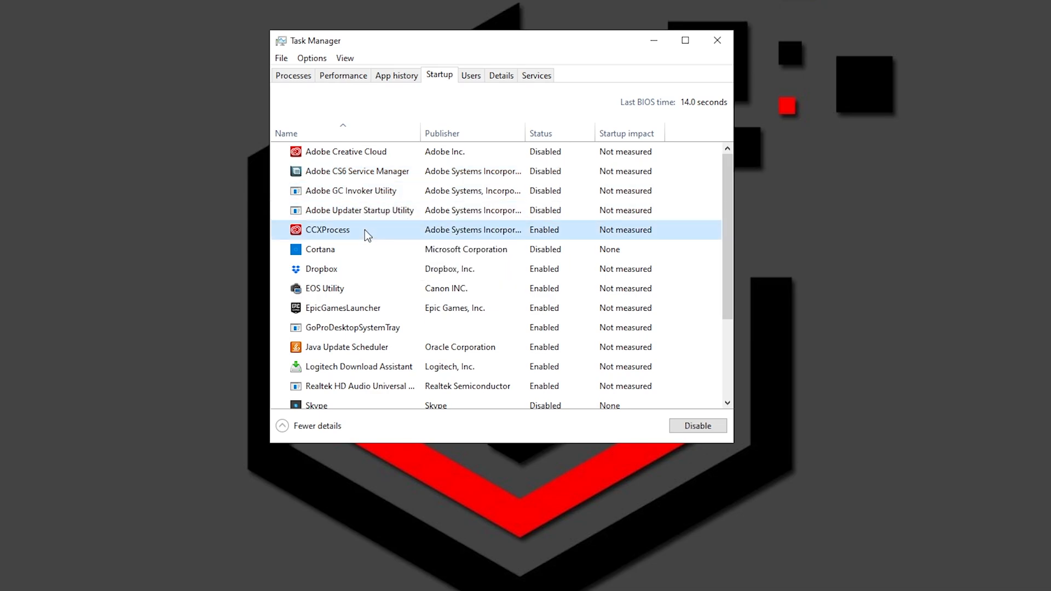
Disable CCXProcess and Dropbox at startup, then close Task Manager
click(696, 426)
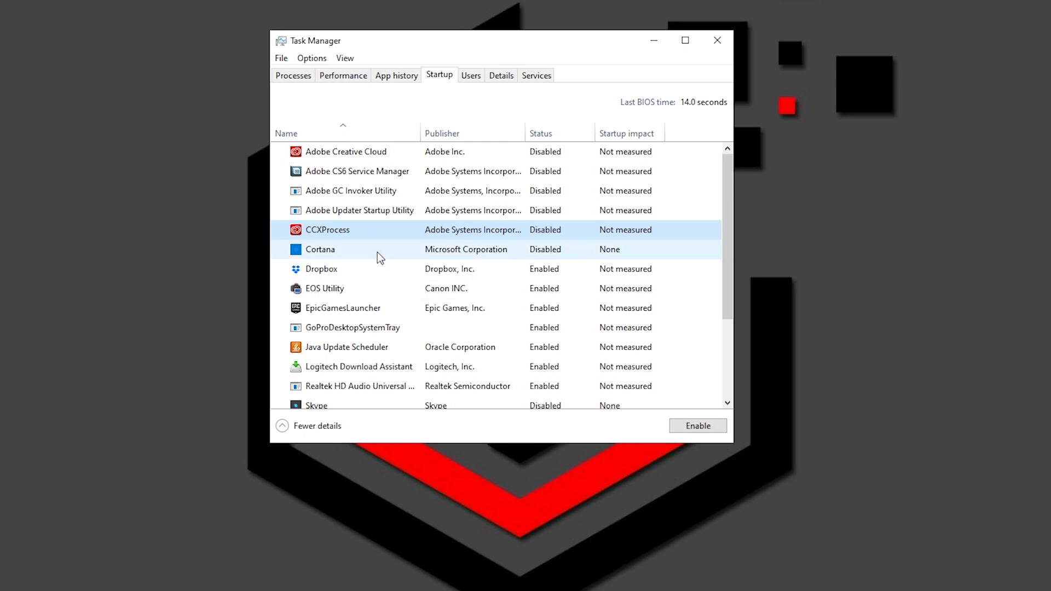
click(321, 268)
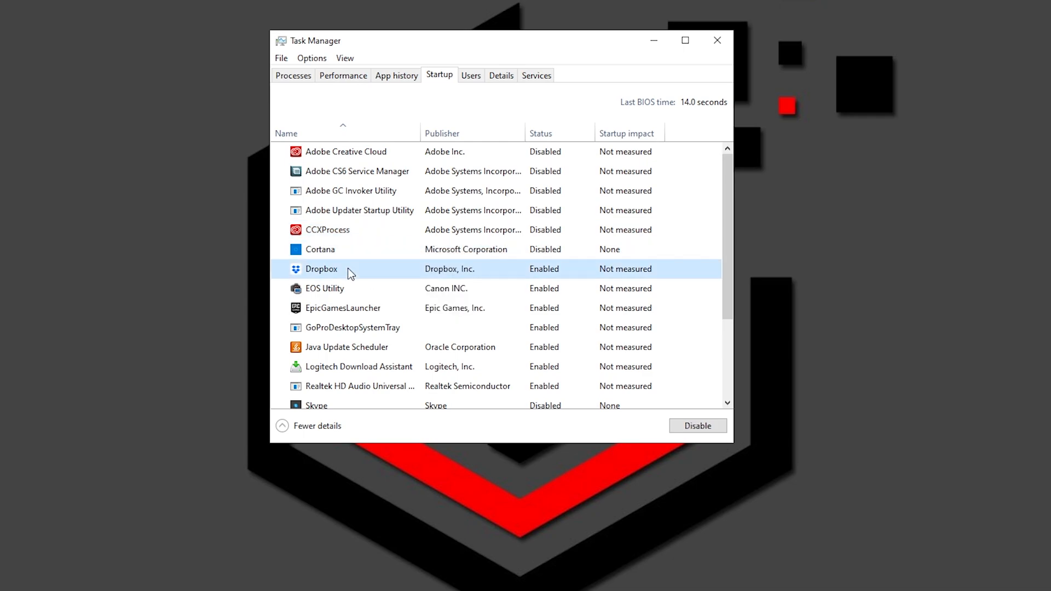
click(697, 426)
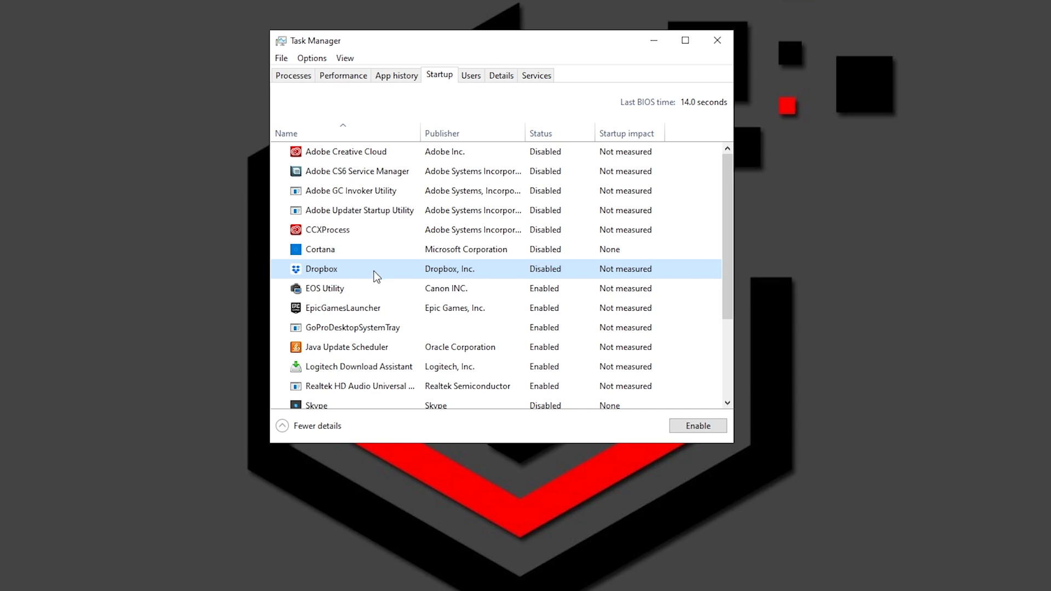
click(716, 40)
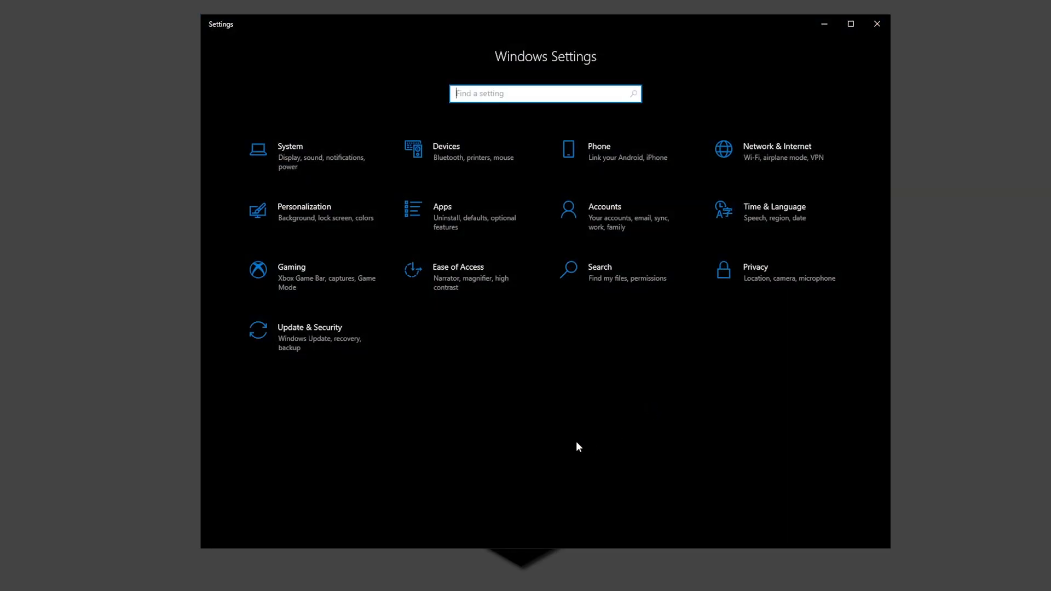
mouse_move(572, 417)
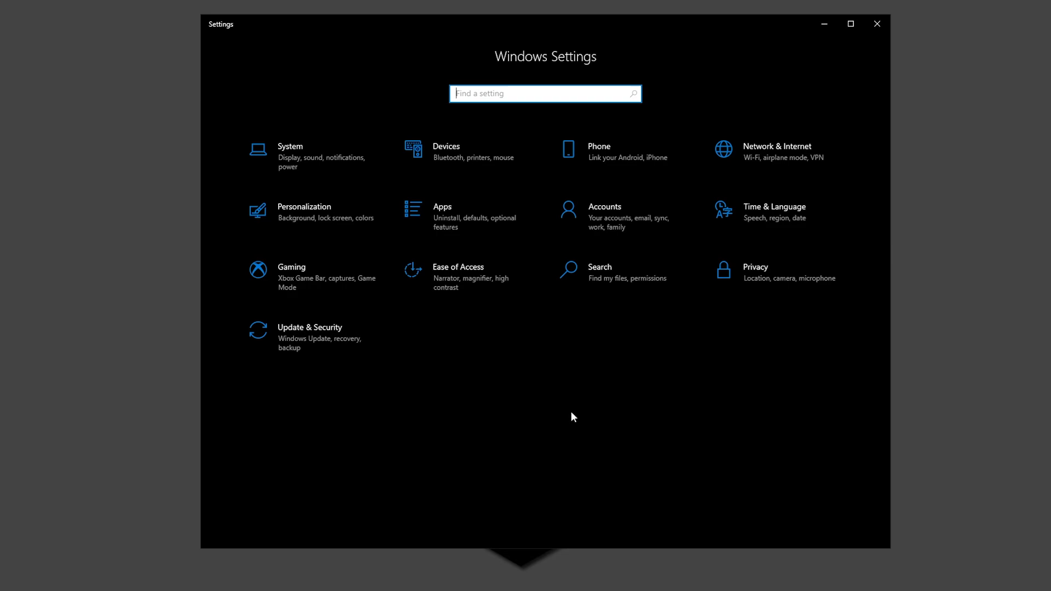
Go System > Power & sleep > Additional power settings to reach Power Options
click(290, 146)
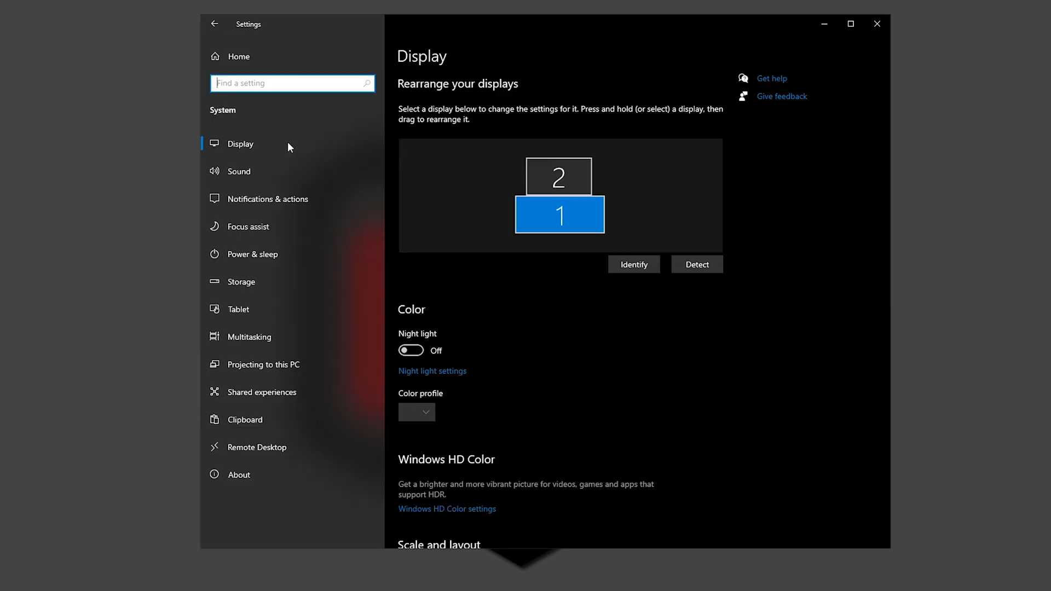
click(255, 254)
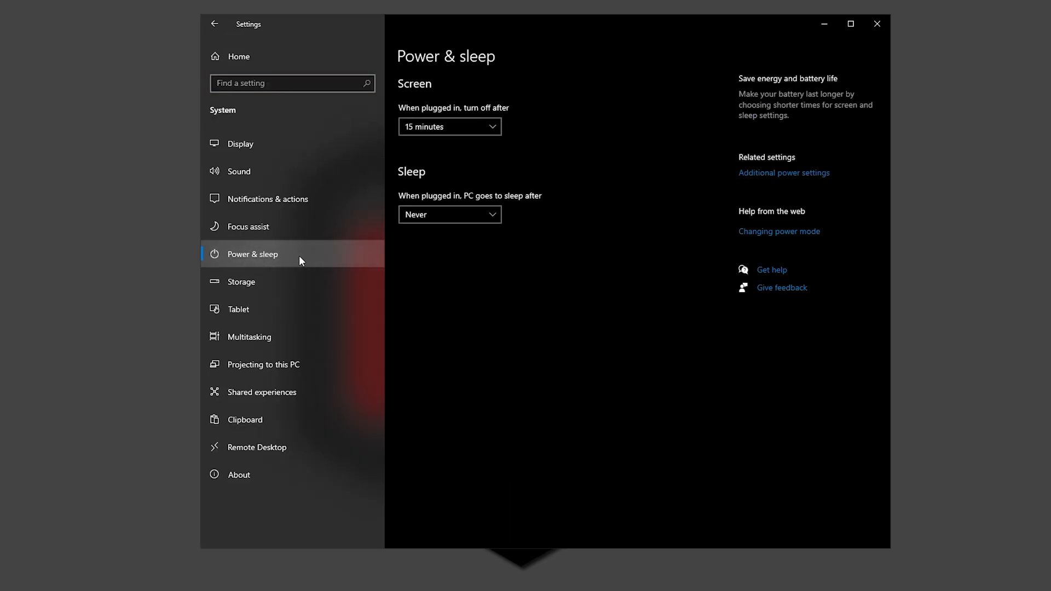
mouse_move(783, 172)
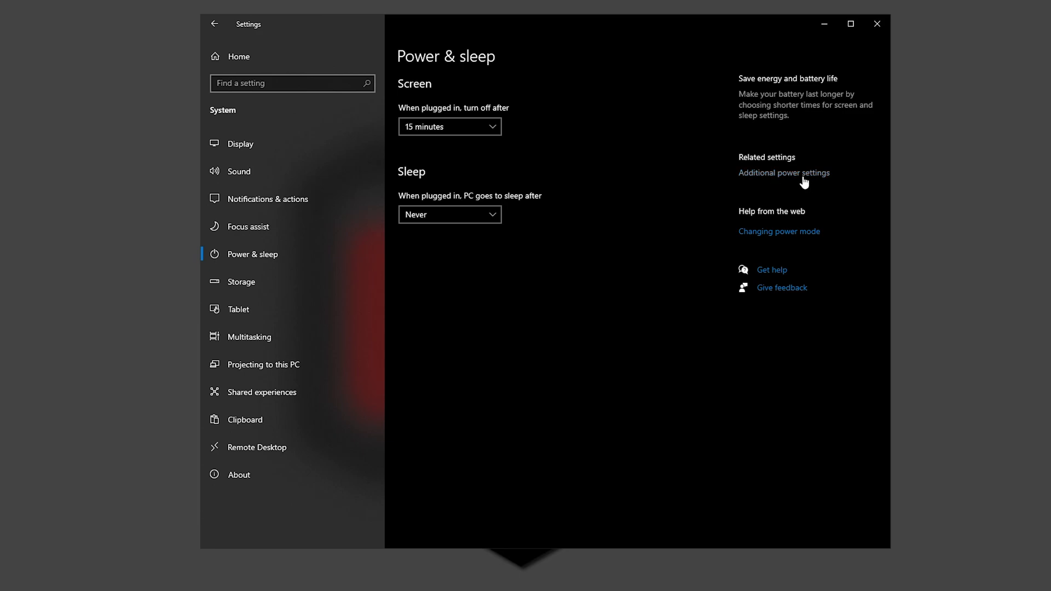
click(783, 173)
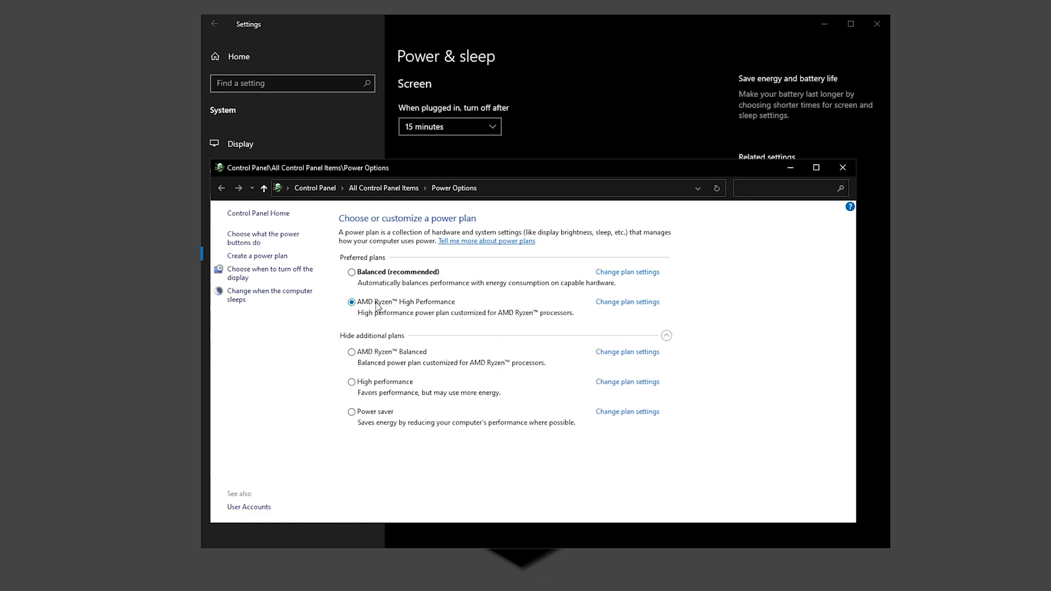
mouse_move(311, 373)
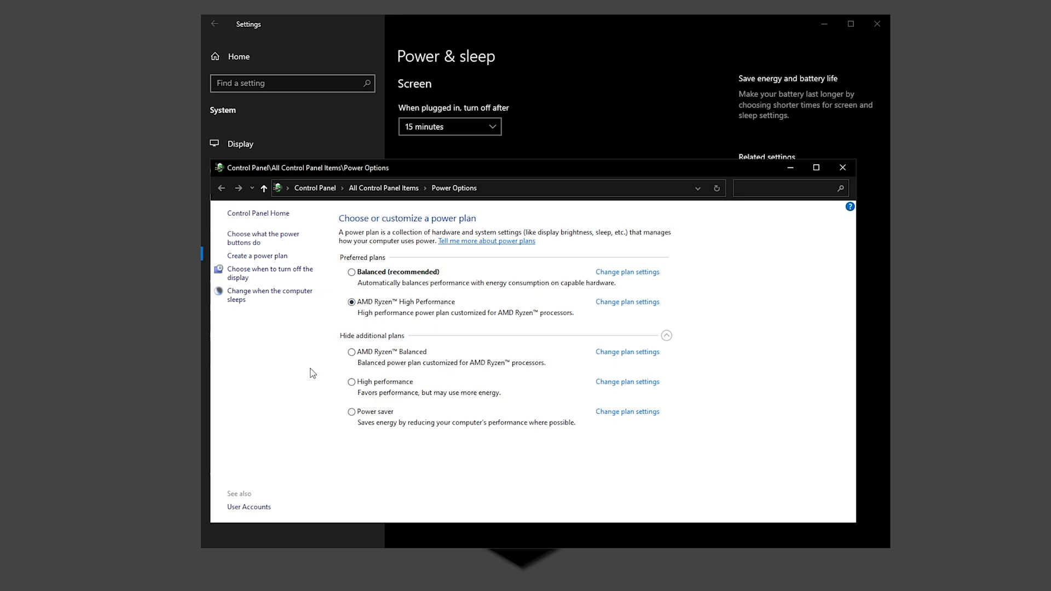
mouse_move(389, 394)
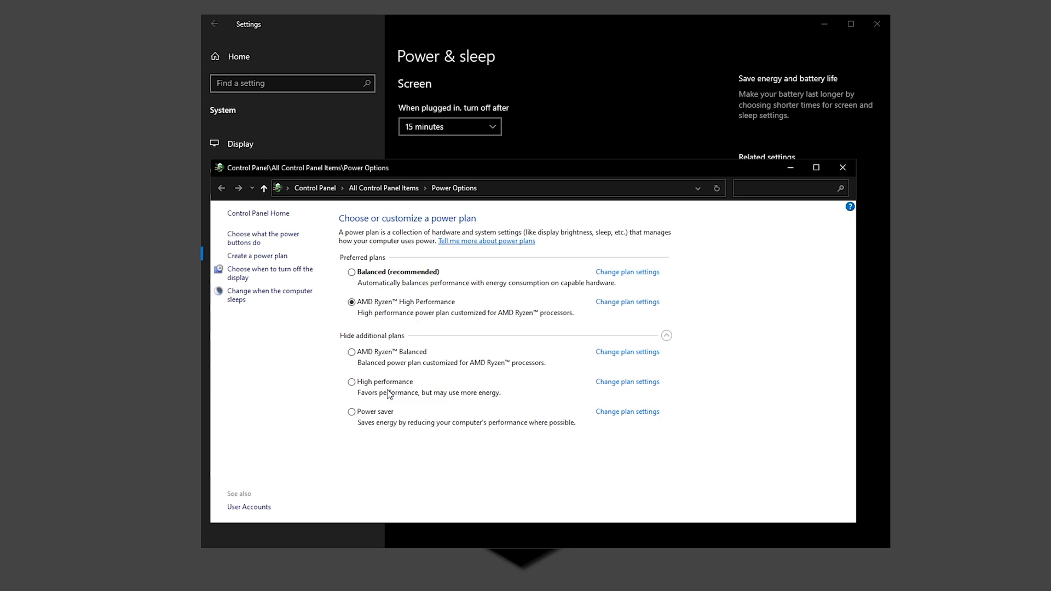
mouse_move(725, 336)
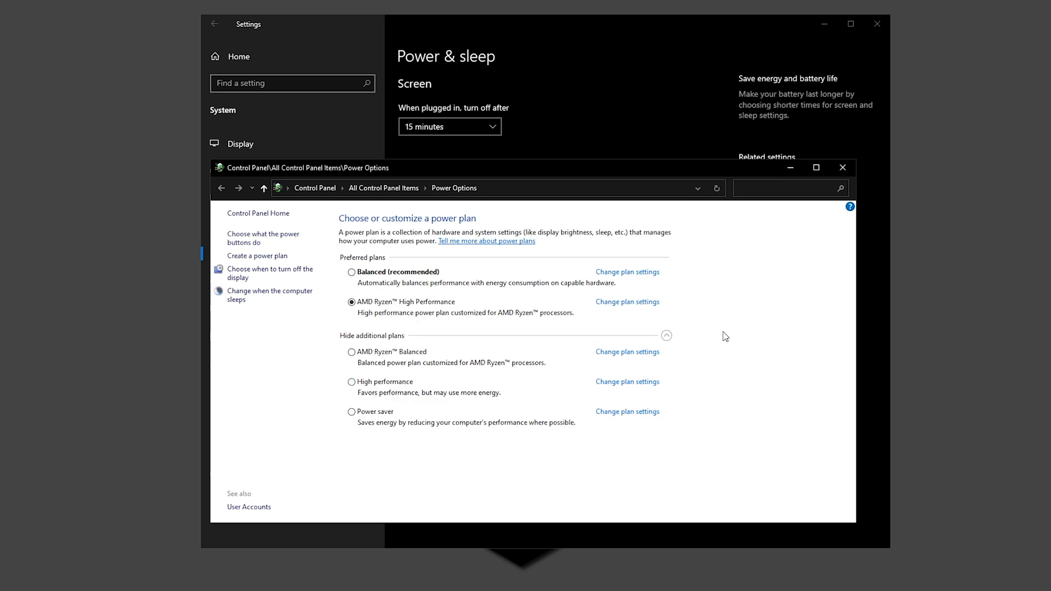
Close Power Options with the AMD Ryzen High Performance plan left selected
click(842, 167)
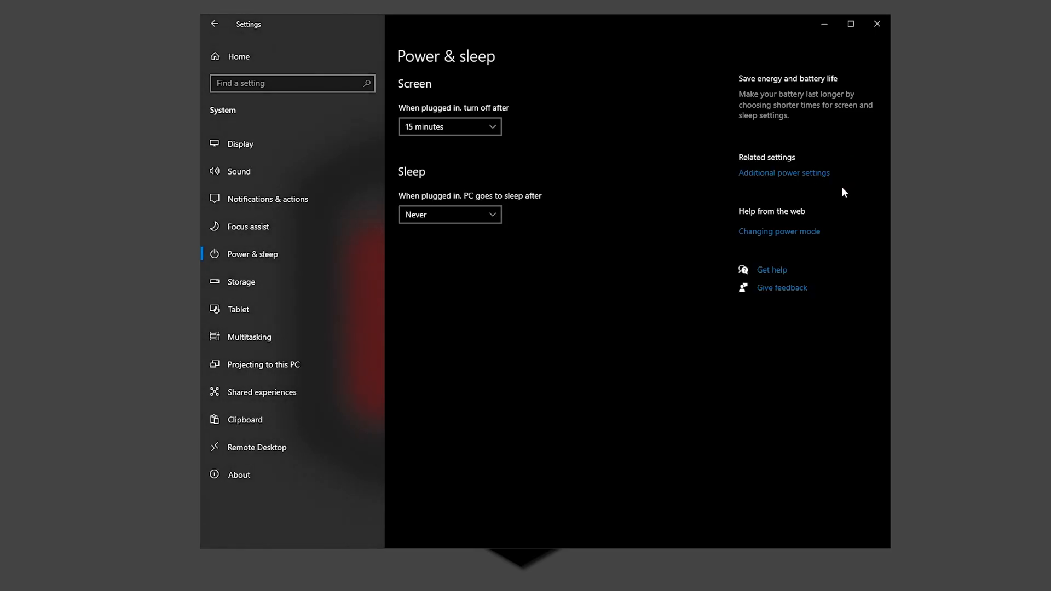